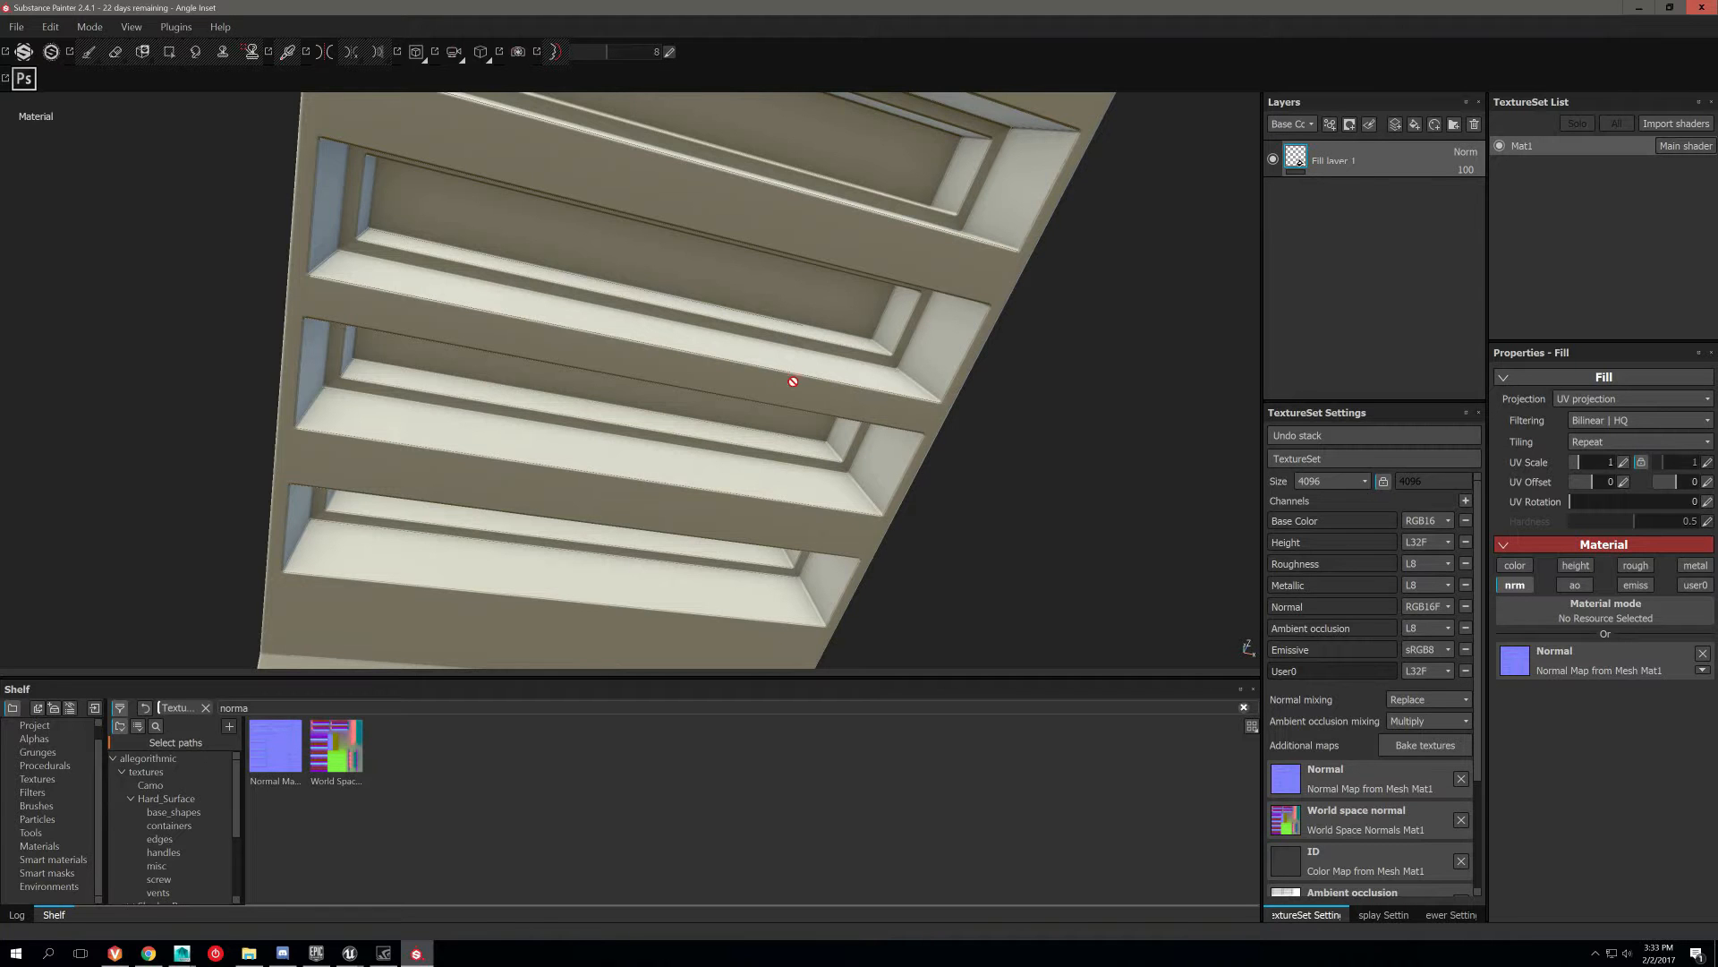
Orbit and zoom onto the inset's shelf edges to inspect the baked shading.
{"action": "left_click_drag", "start_coordinate": [793, 382], "coordinate": [880, 457]}
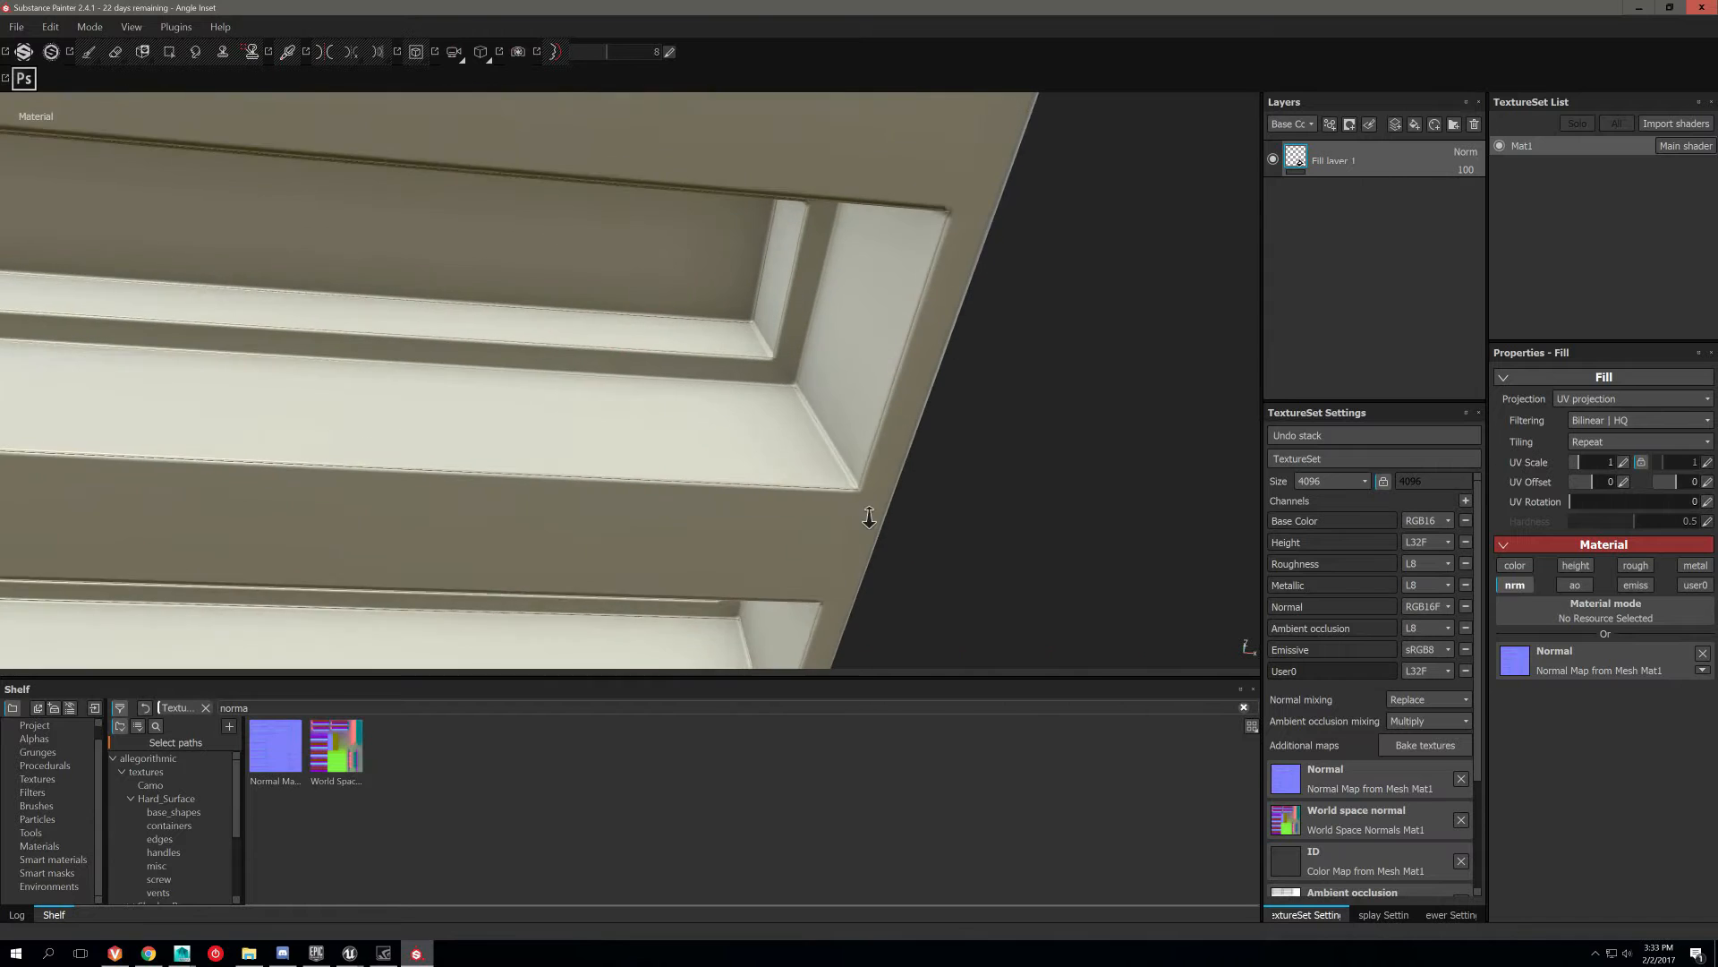
{"action": "left_click_drag", "start_coordinate": [868, 516], "coordinate": [843, 537]}
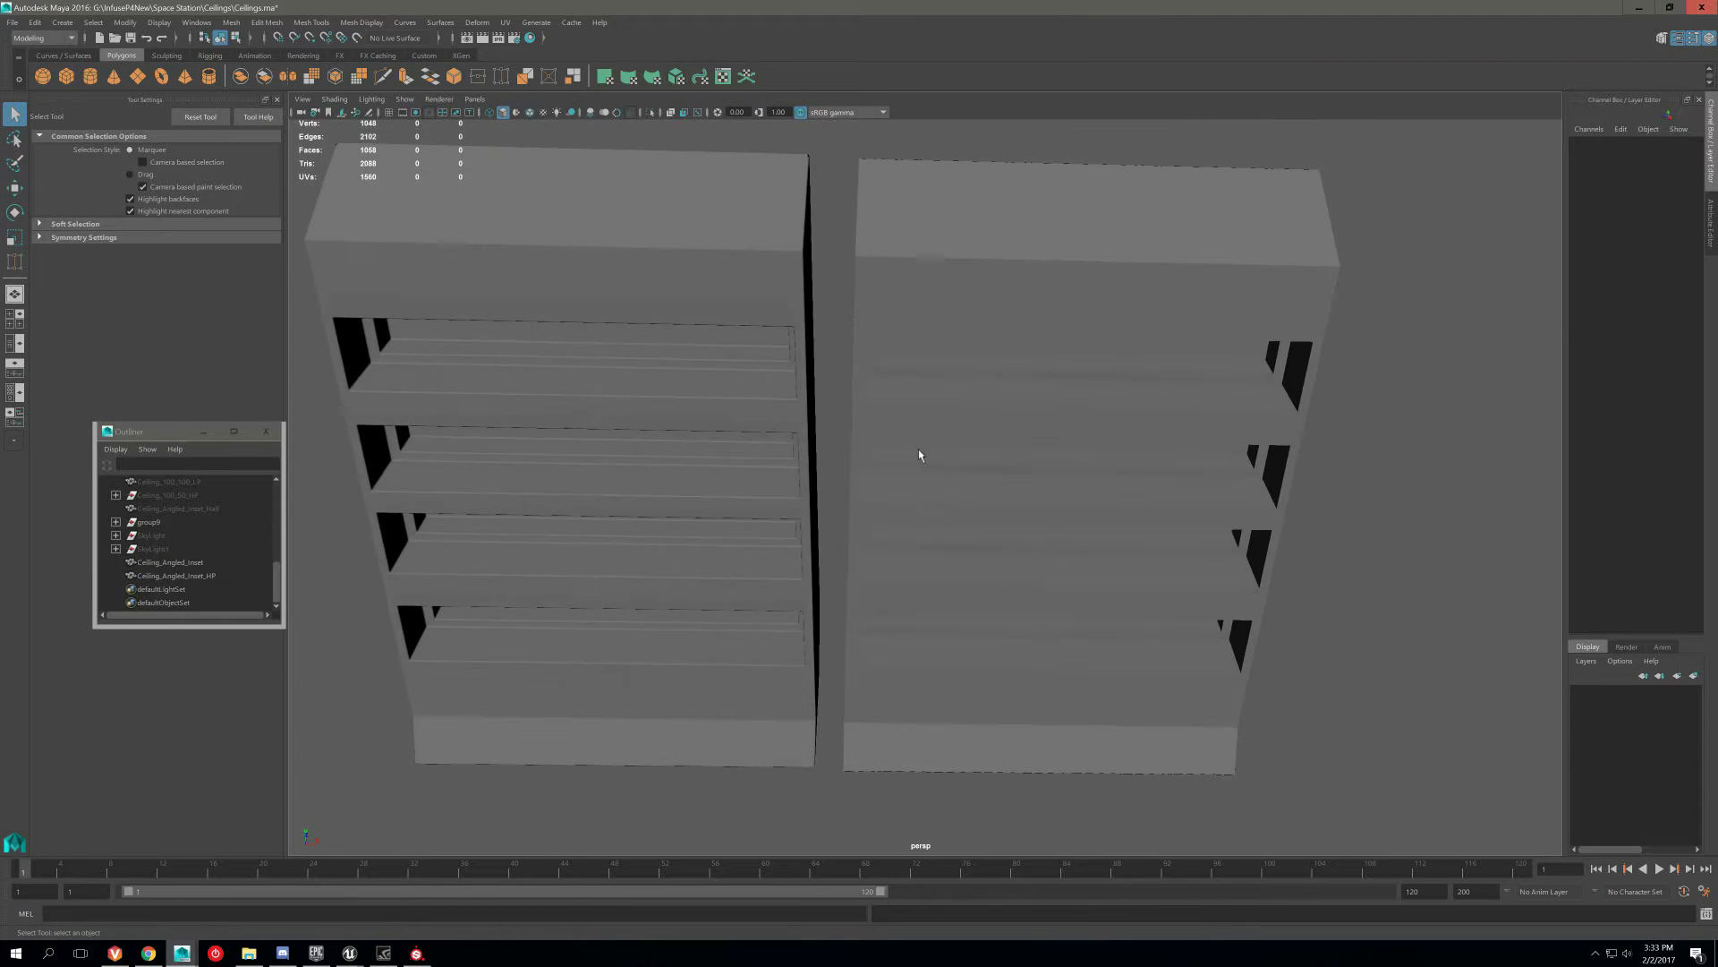
Select Ceiling_Angled_Inset in the Outliner and view its shelf openings up close.
{"action": "left_click", "coordinate": [176, 574]}
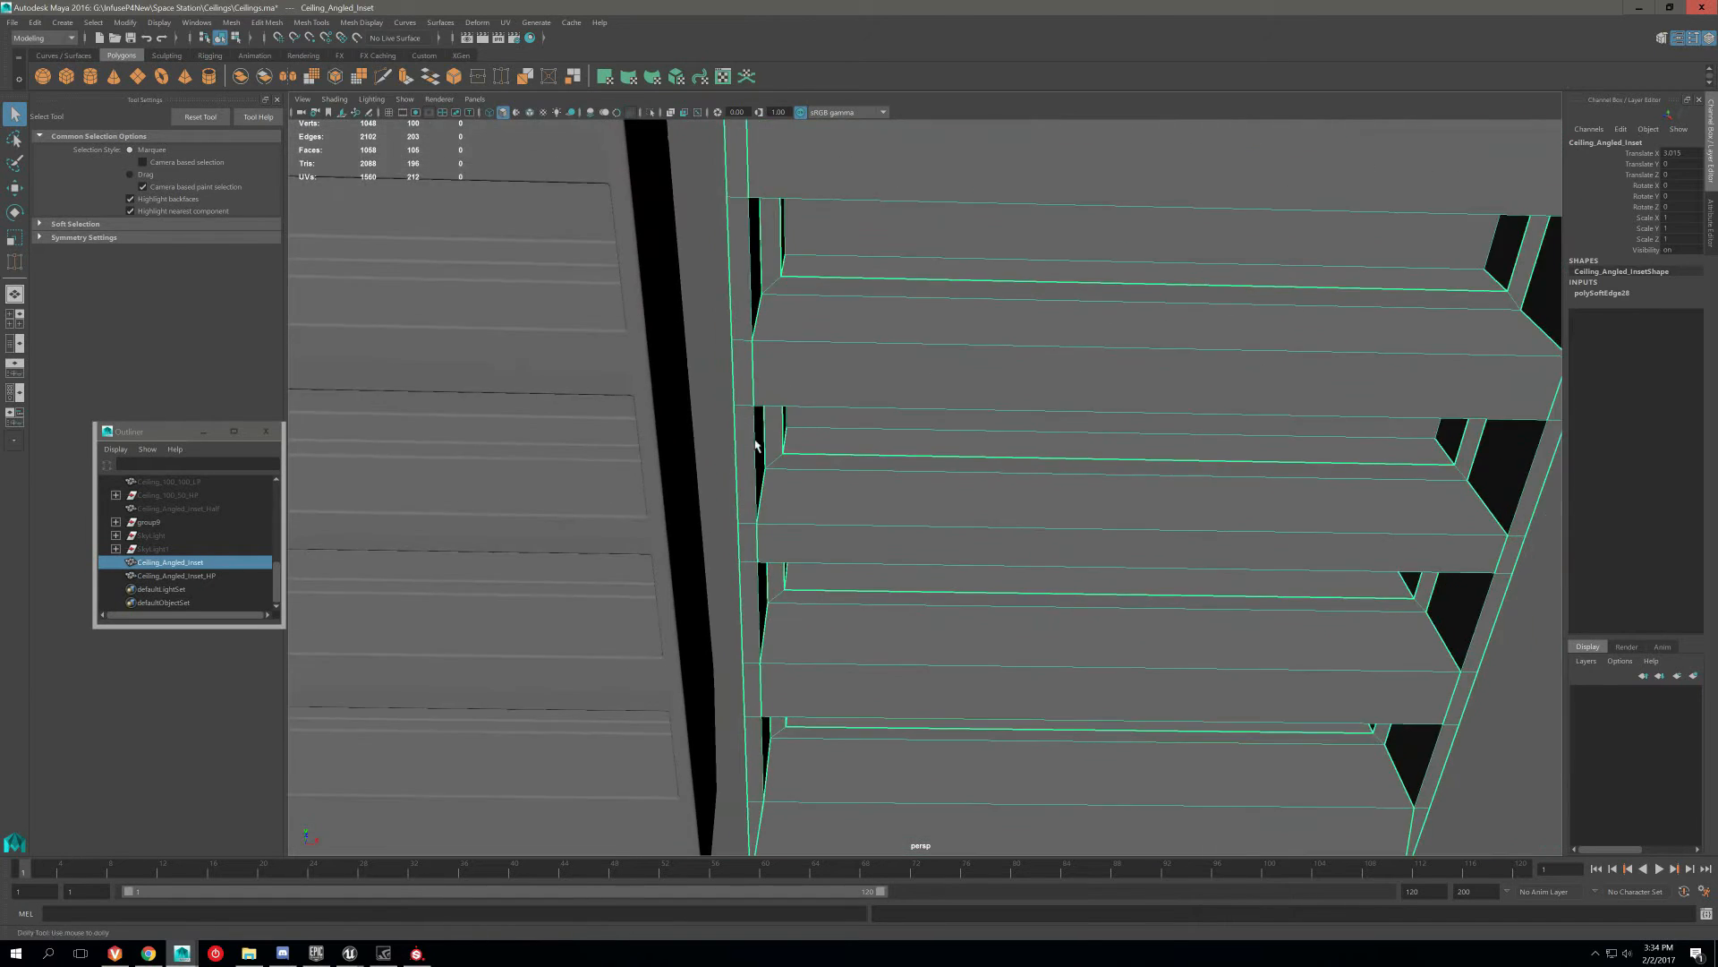
{"action": "left_click_drag", "start_coordinate": [753, 446], "coordinate": [761, 537]}
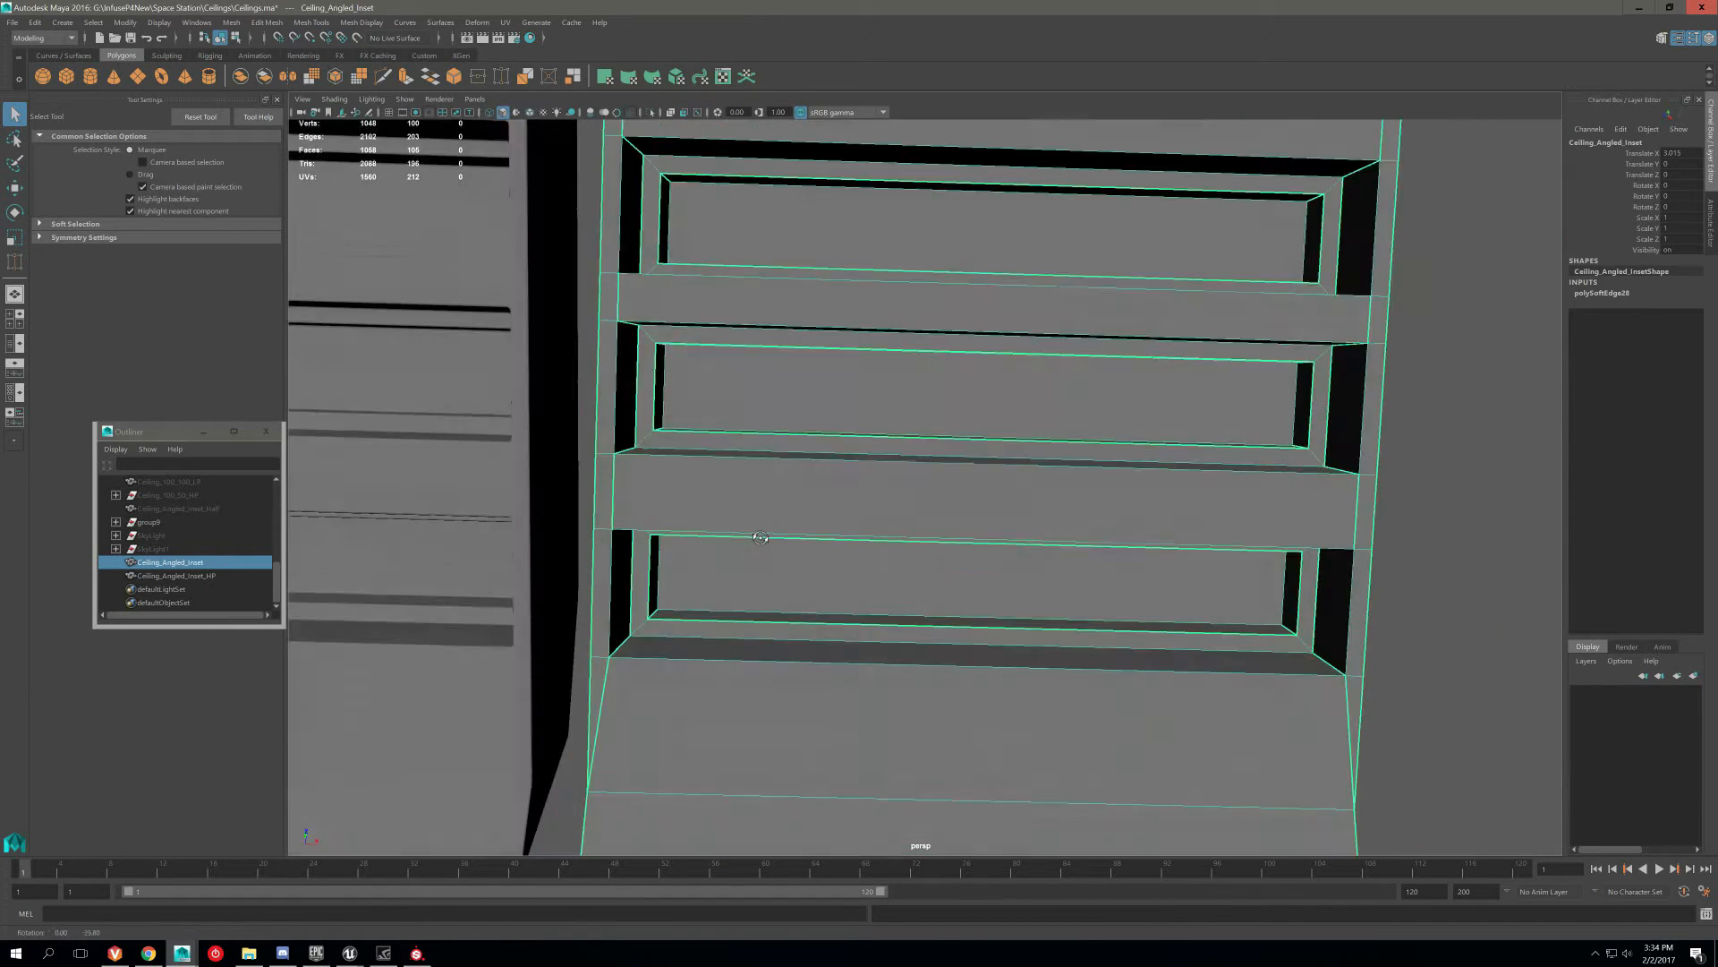
{"action": "left_click_drag", "start_coordinate": [759, 537], "coordinate": [809, 569]}
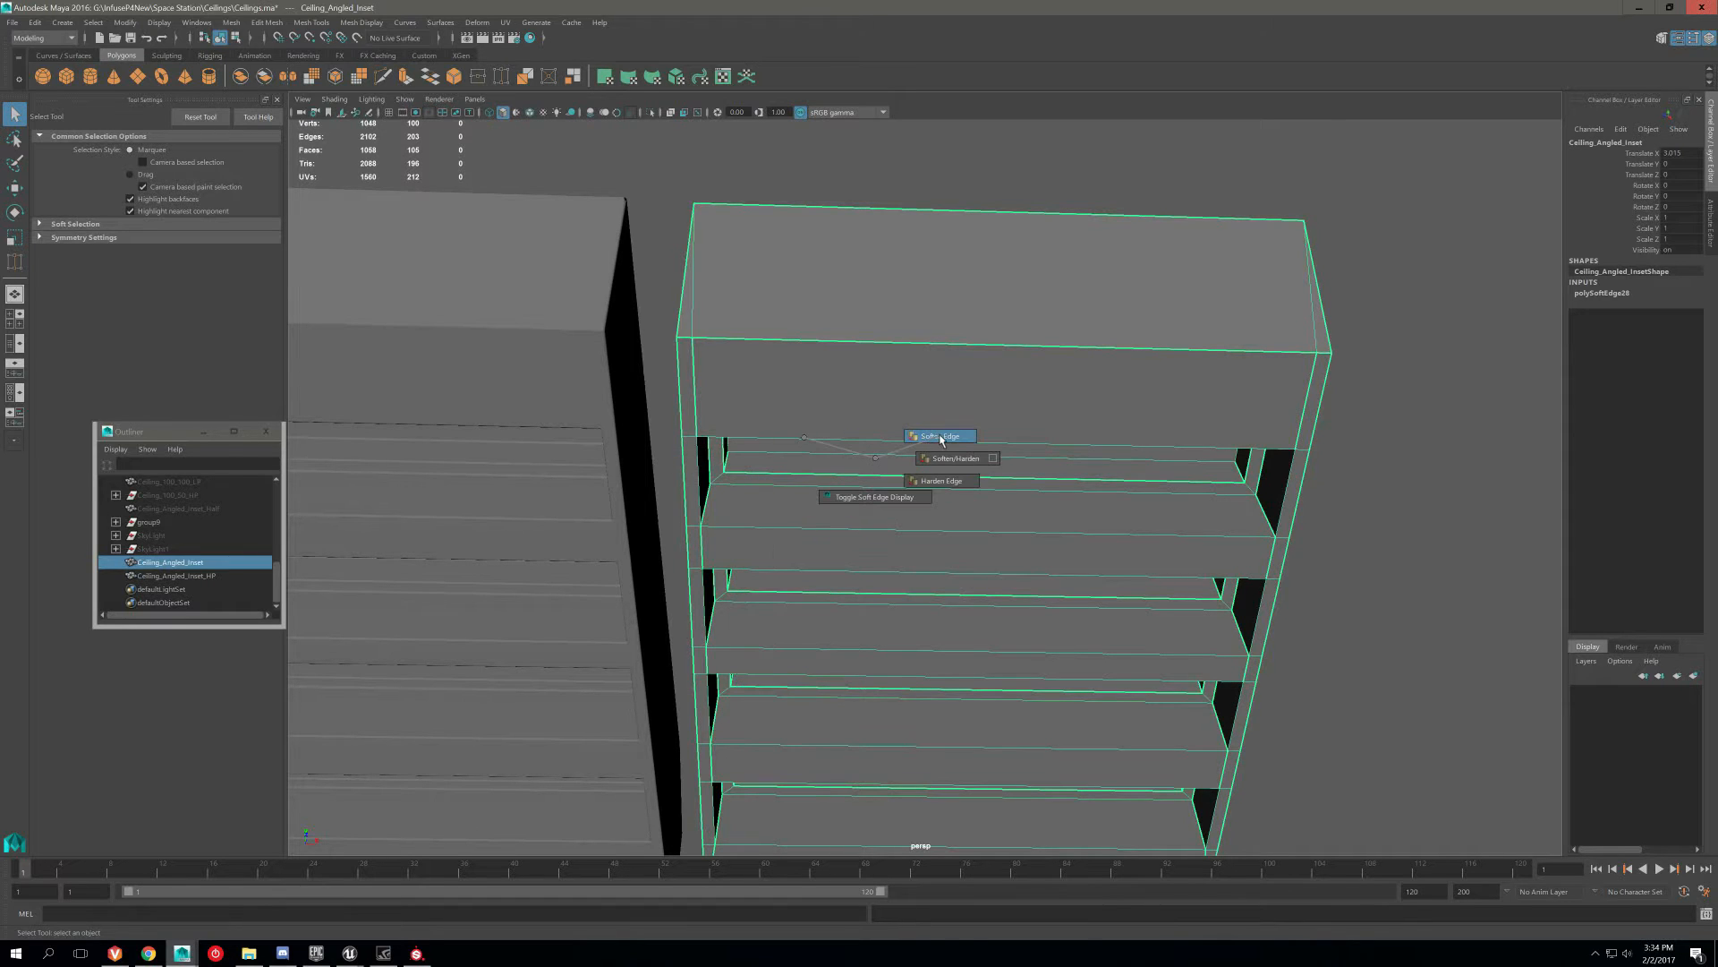
{"action": "left_click", "coordinate": [936, 435]}
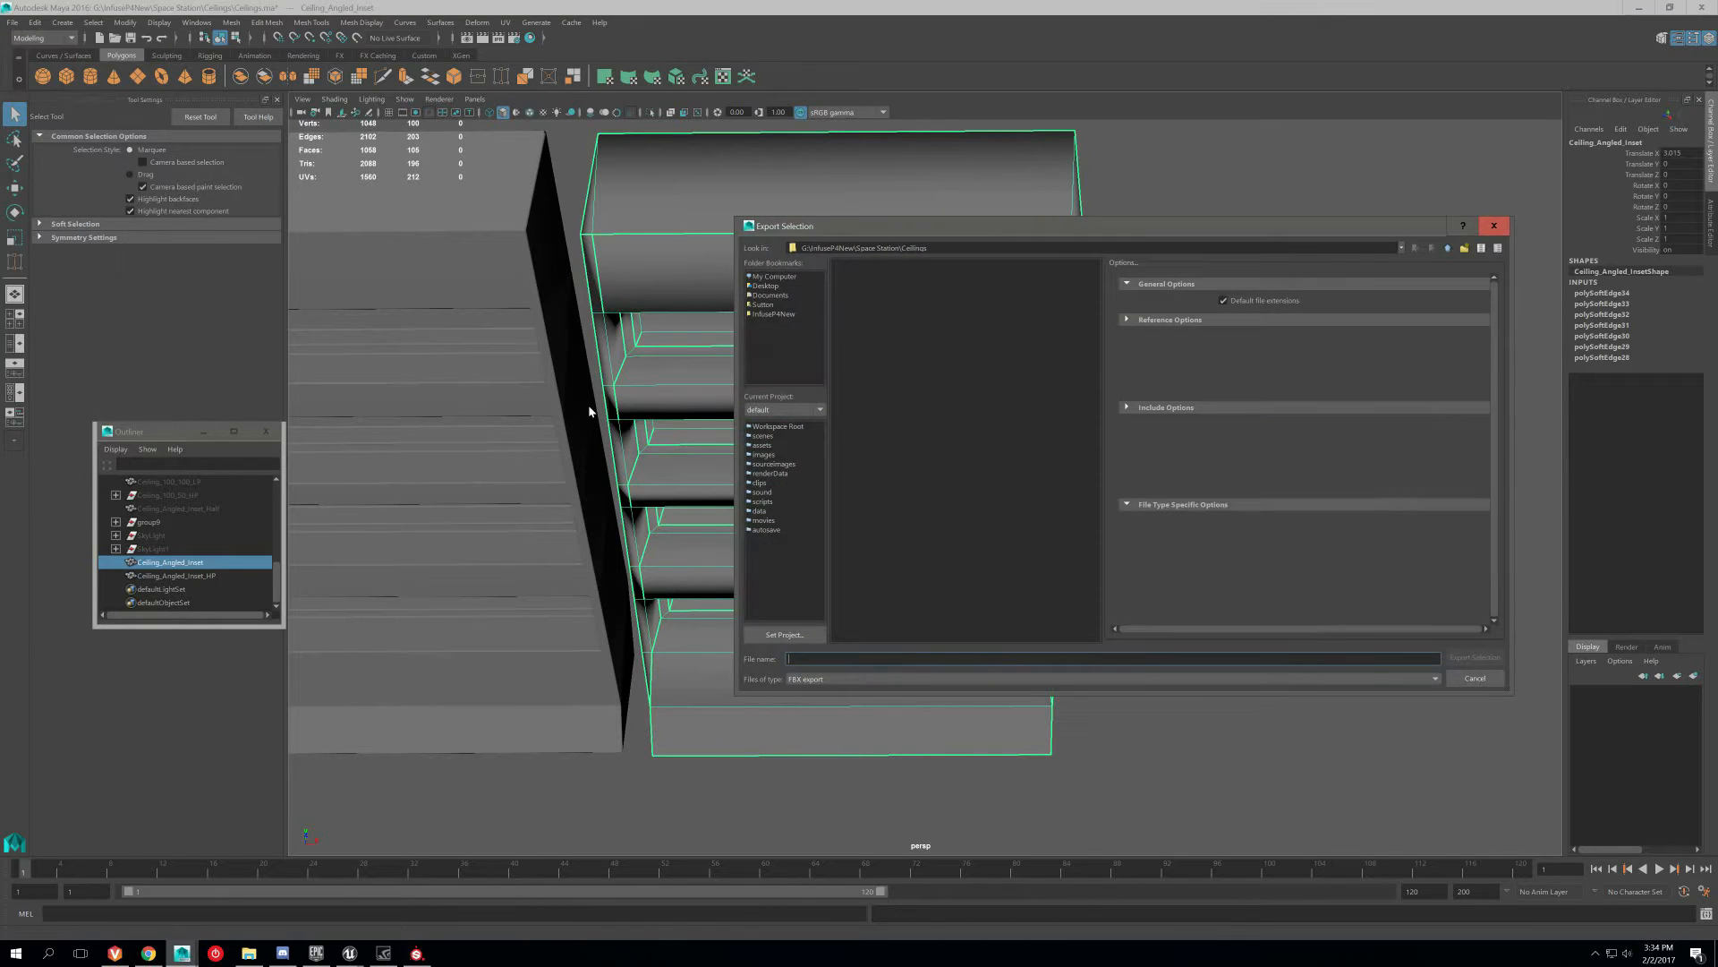
{"action": "mouse_move", "coordinate": [893, 575]}
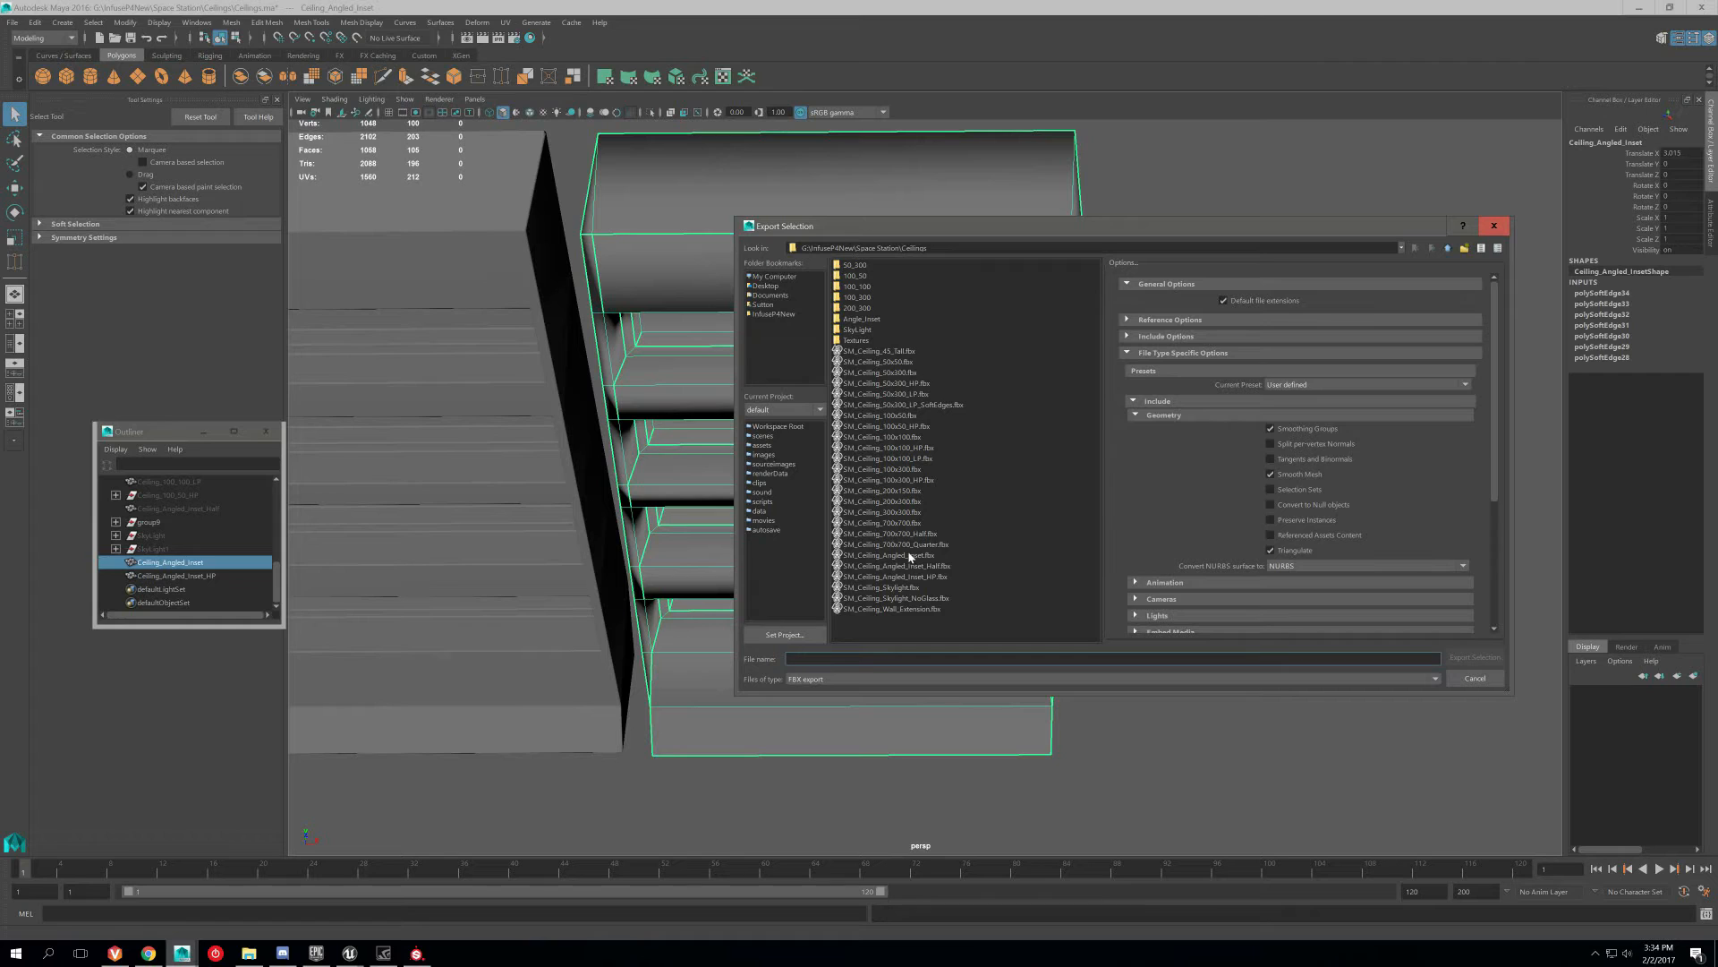
Export the selection over SM_Ceiling_Angled_Inset.fbx with Smooth Mesh off, confirming the overwrite.
{"action": "left_click", "coordinate": [888, 555]}
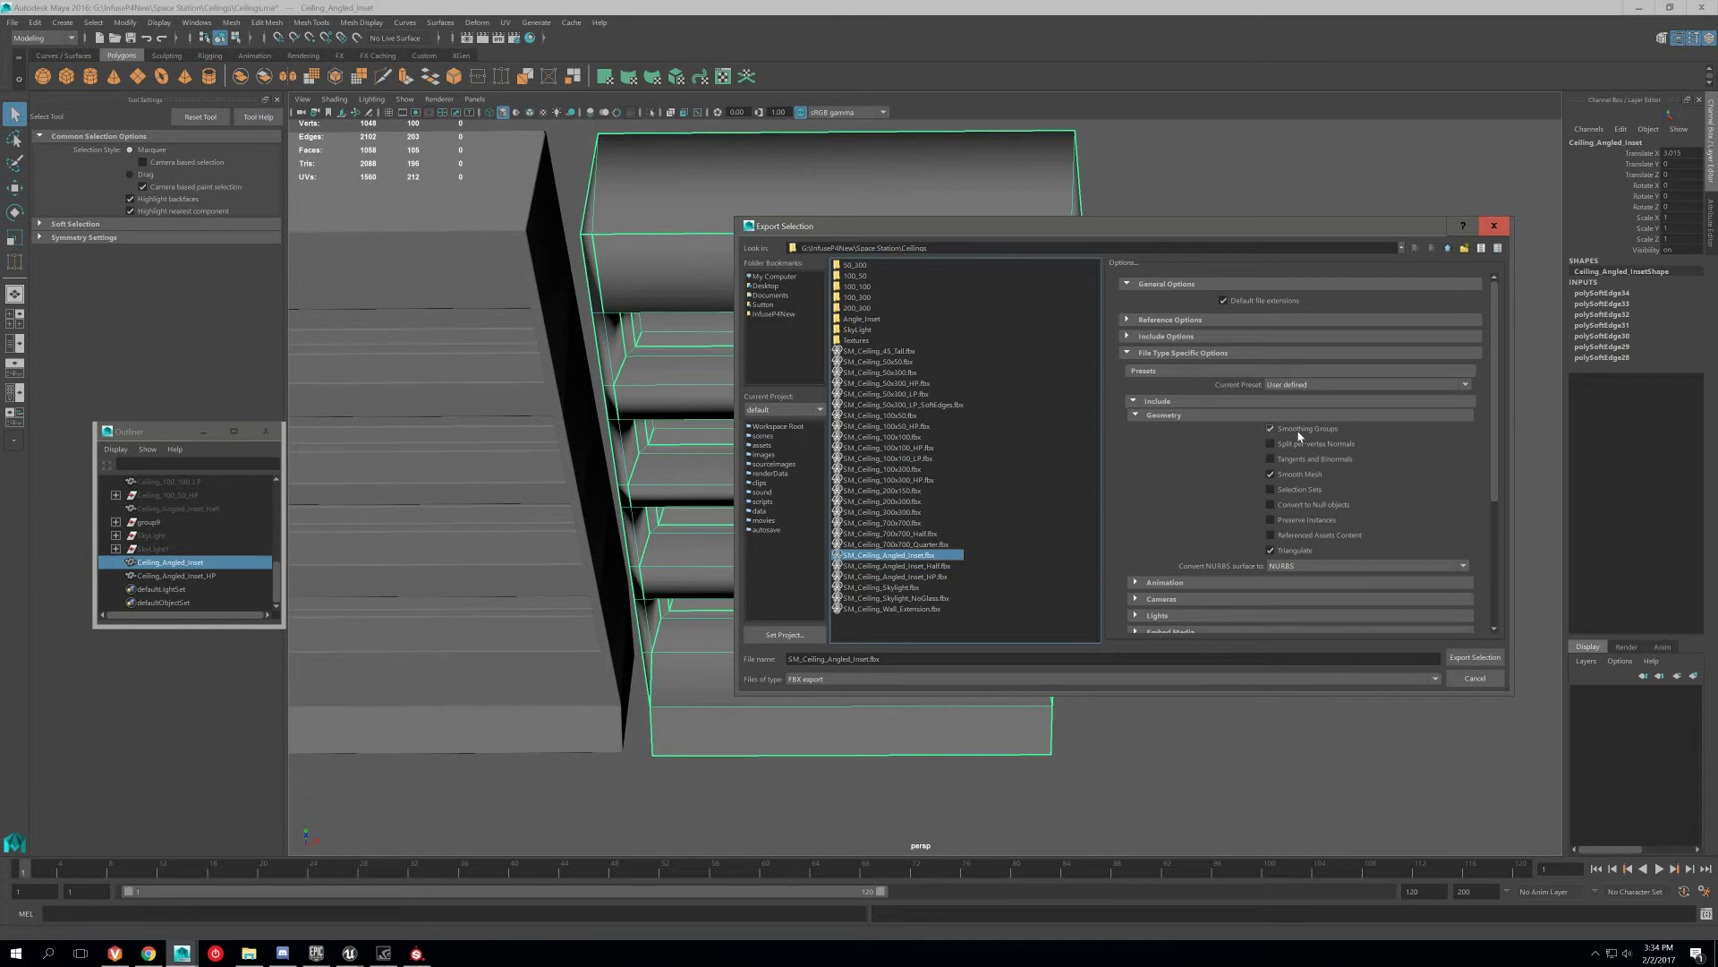
{"action": "left_click", "coordinate": [1269, 472]}
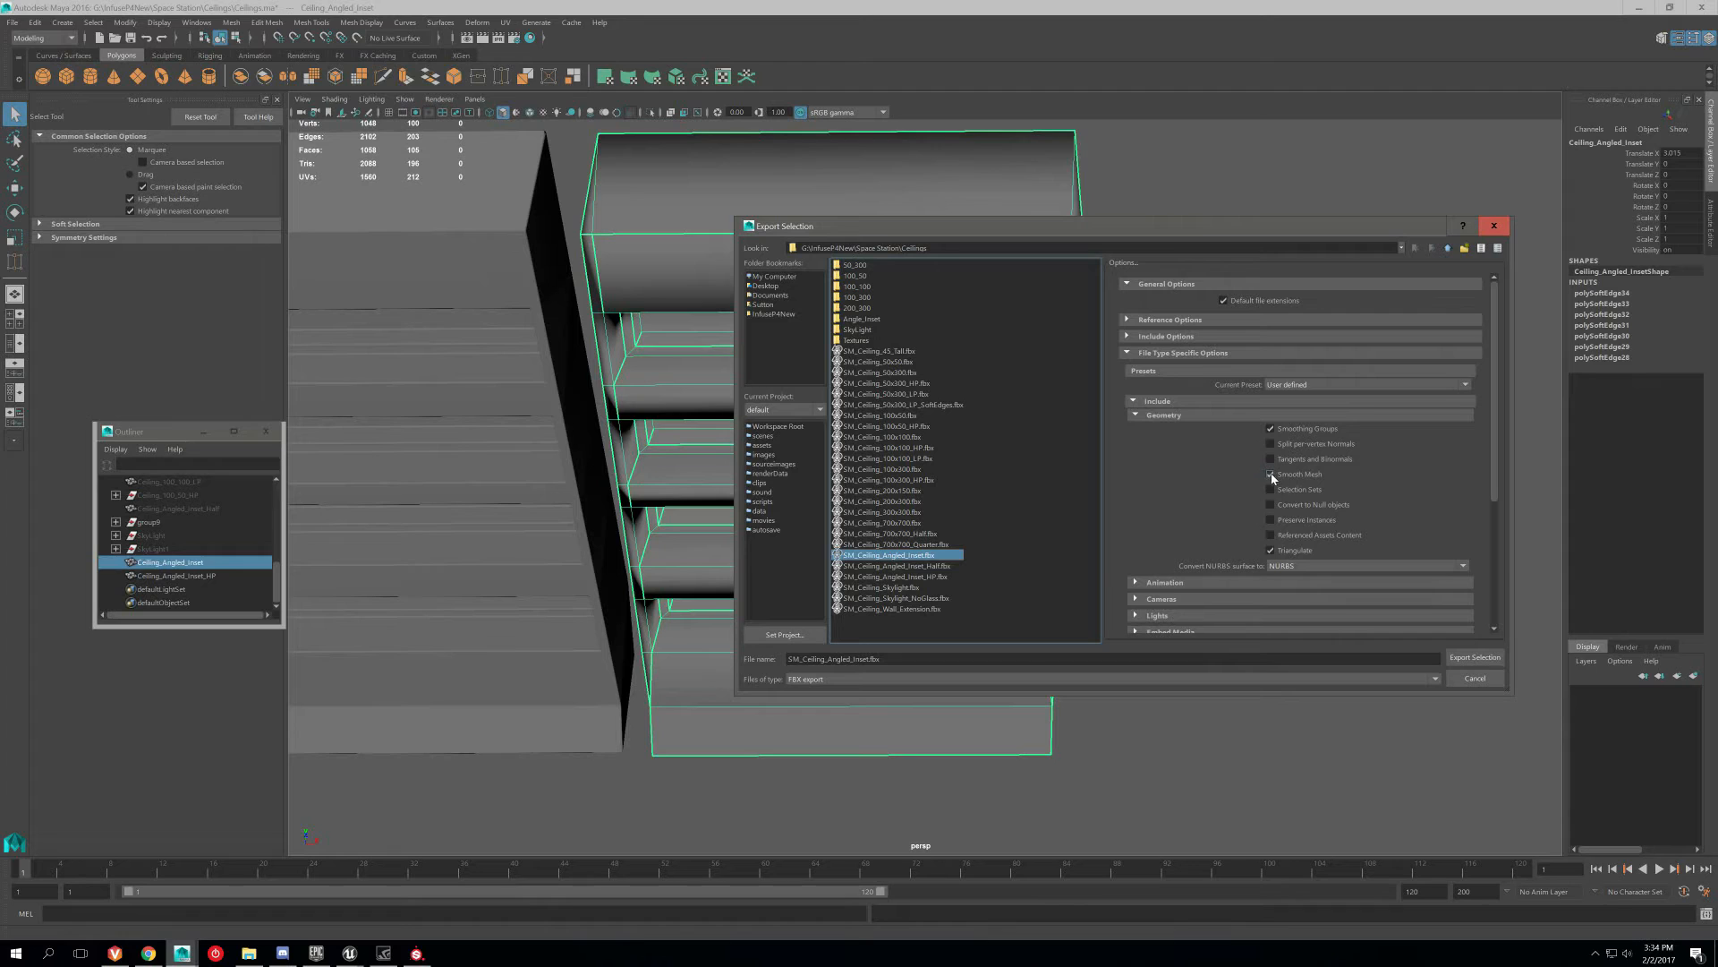
{"action": "left_click", "coordinate": [1270, 472]}
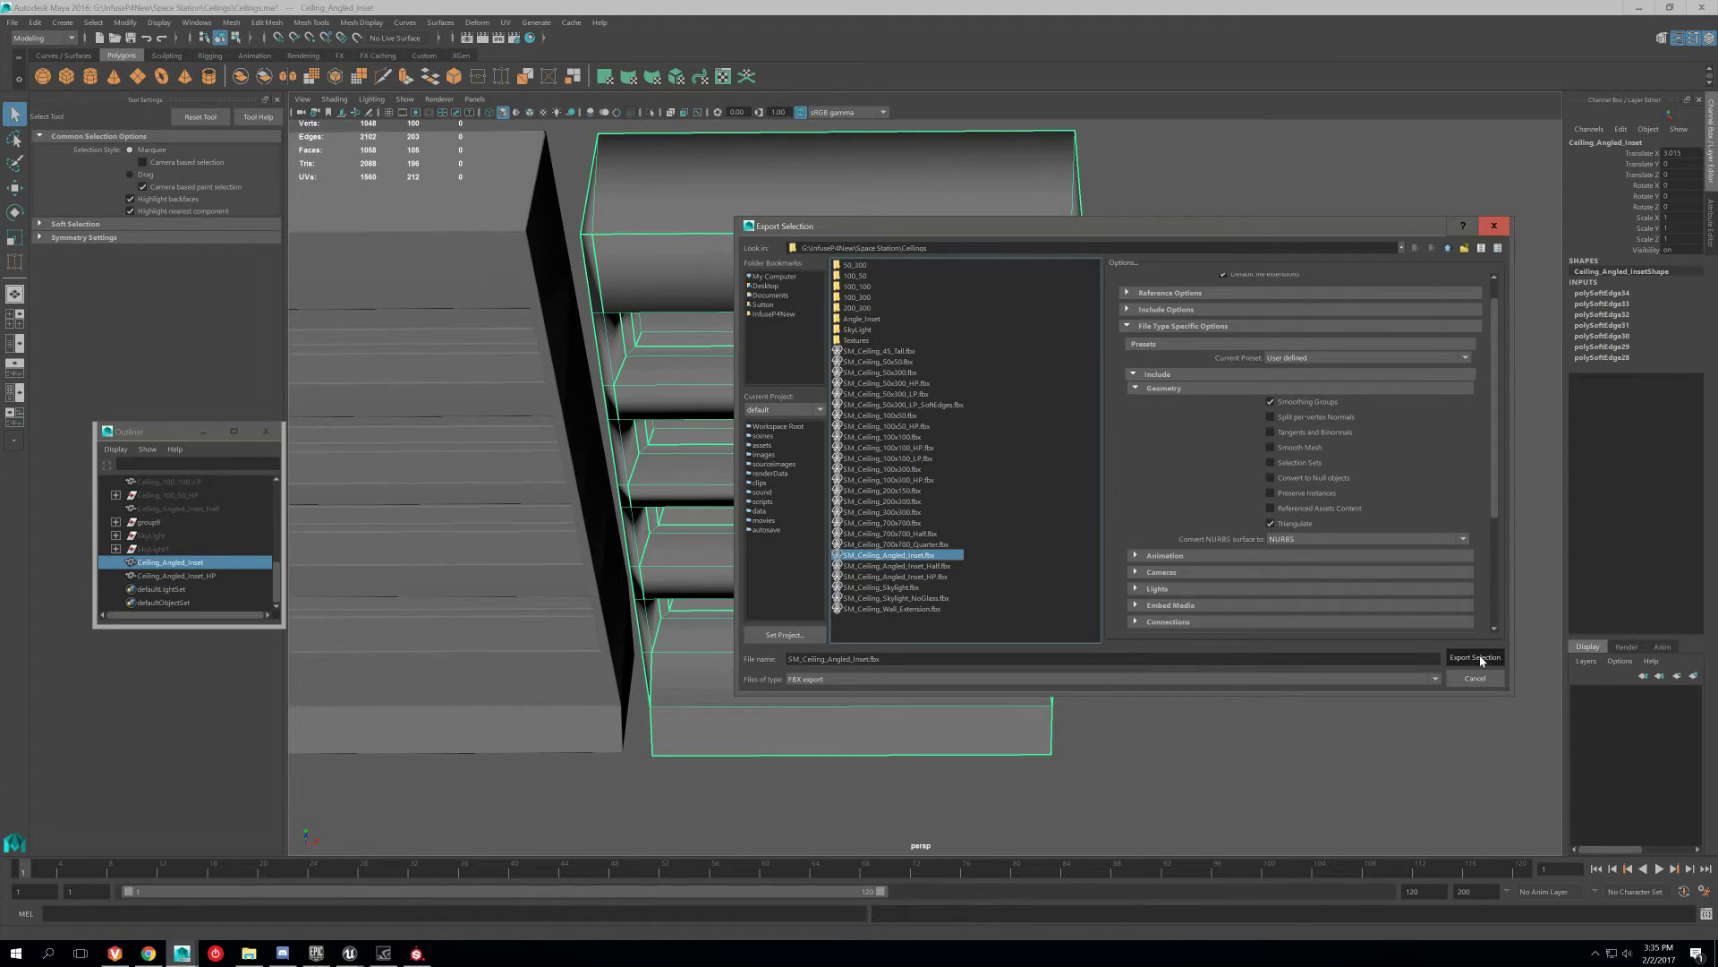
{"action": "left_click", "coordinate": [1475, 657]}
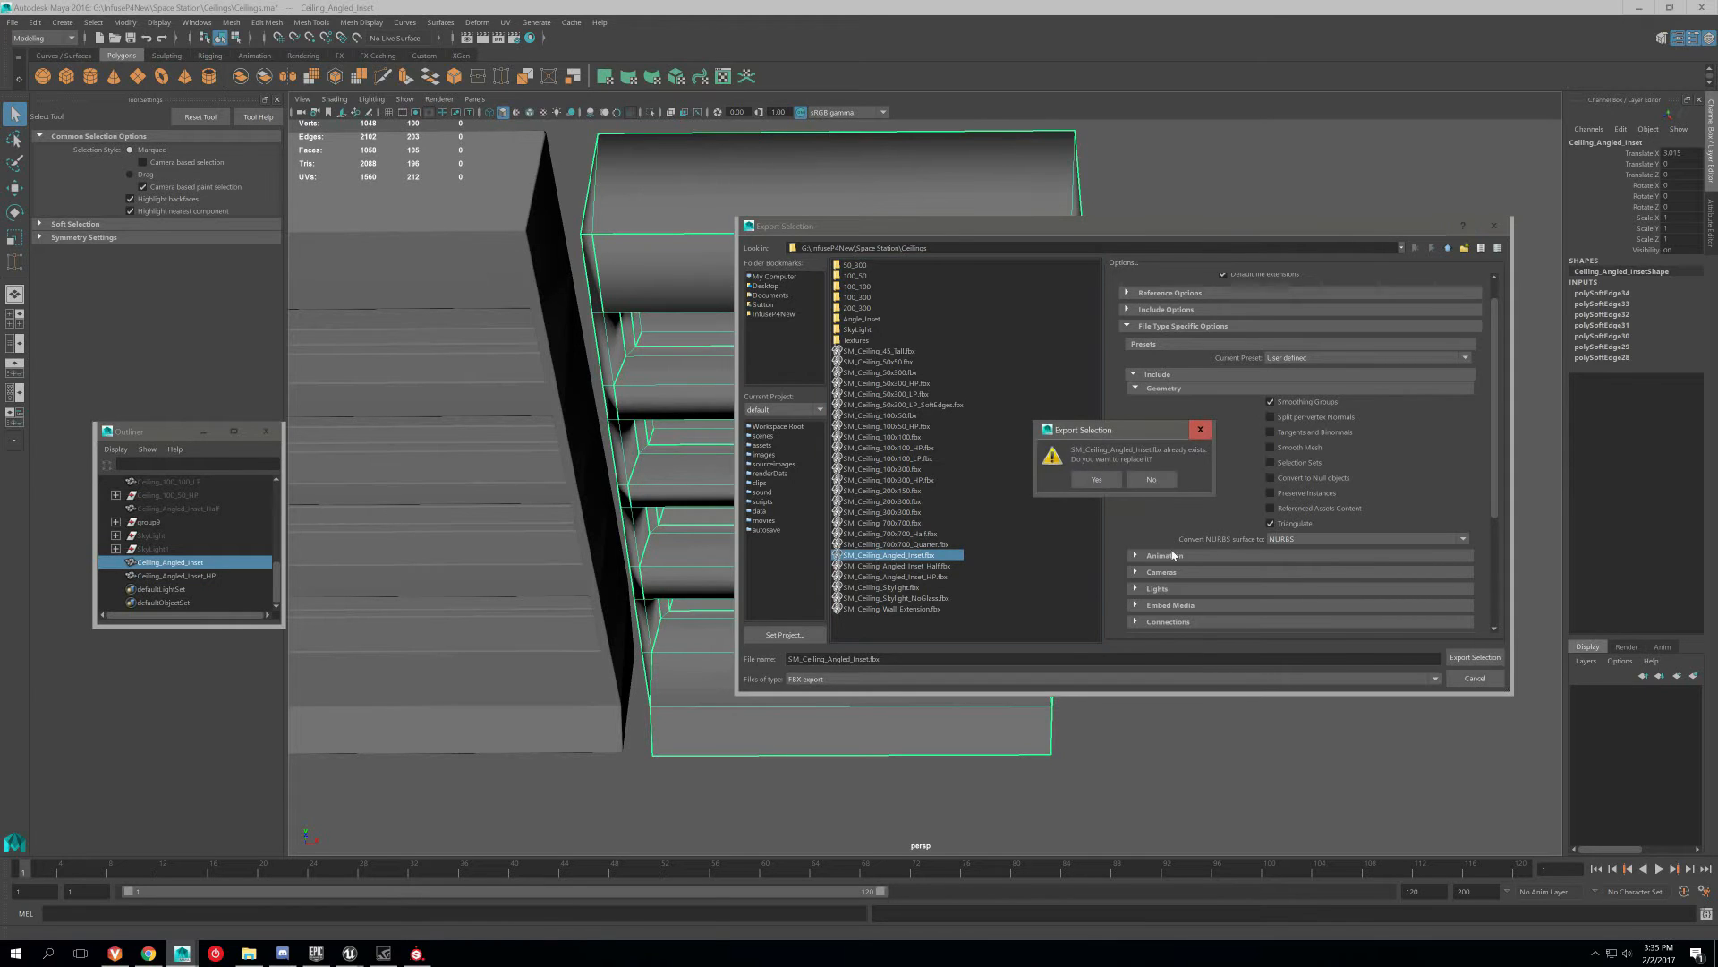
{"action": "left_click", "coordinate": [1098, 480]}
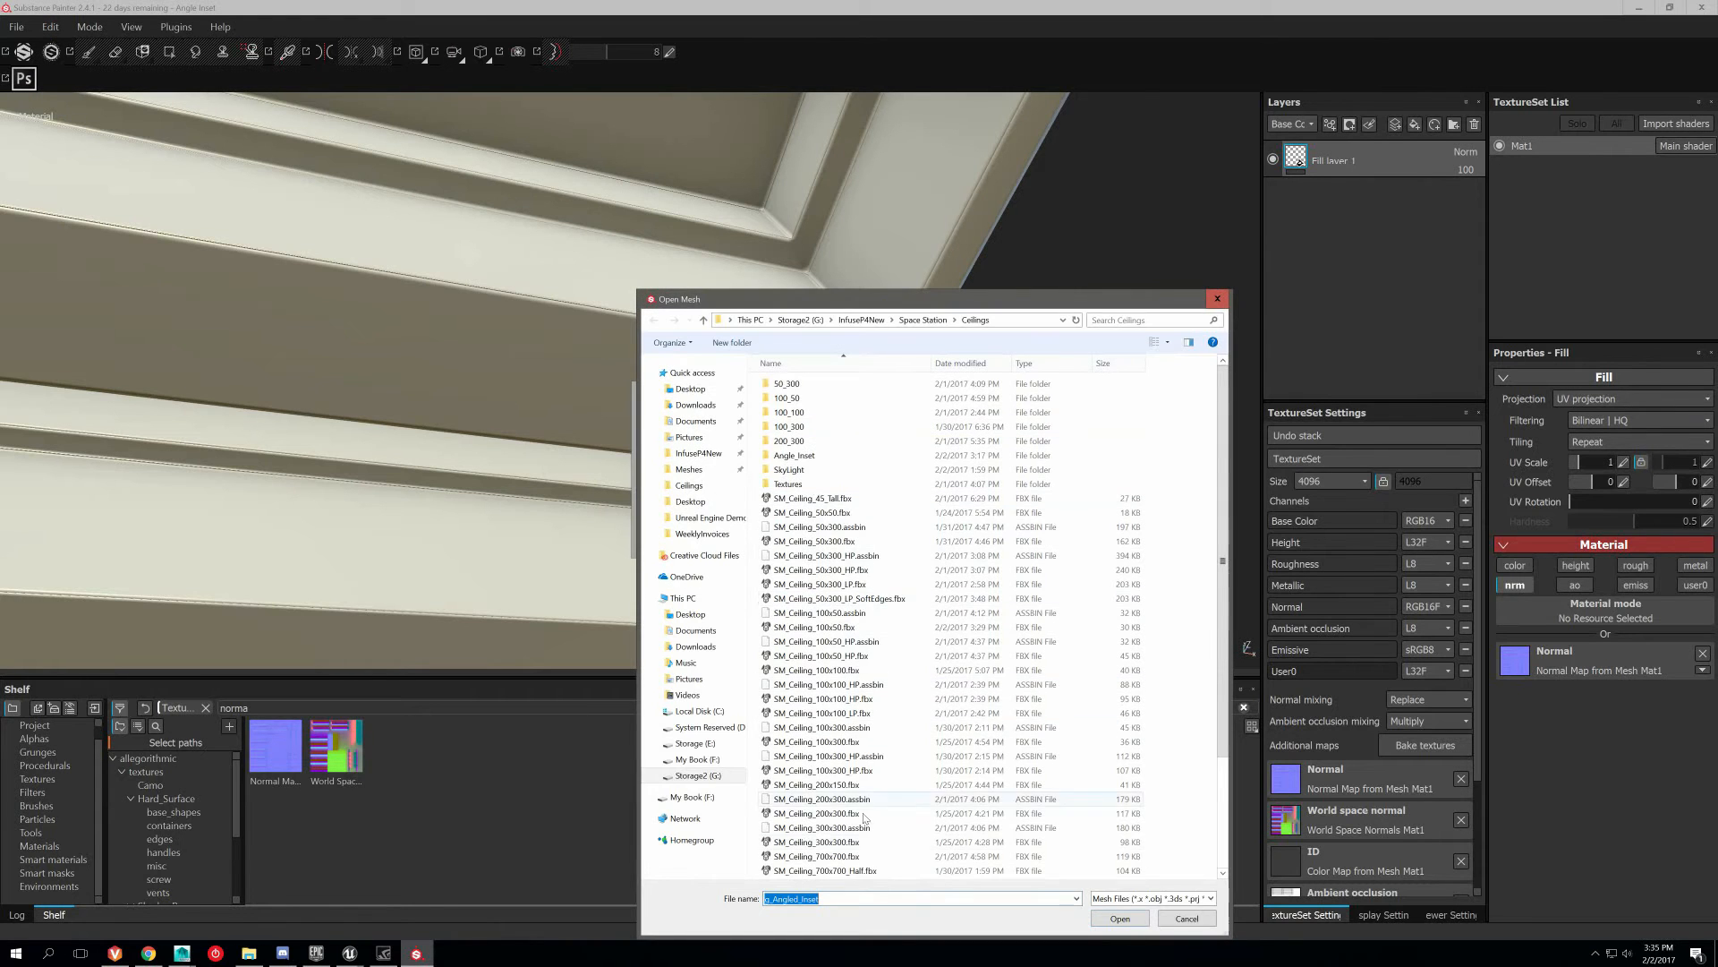
Load SM_Ceiling_Angled_Inset.fbx as the project mesh and confirm the swap.
{"action": "left_click", "coordinate": [1117, 918]}
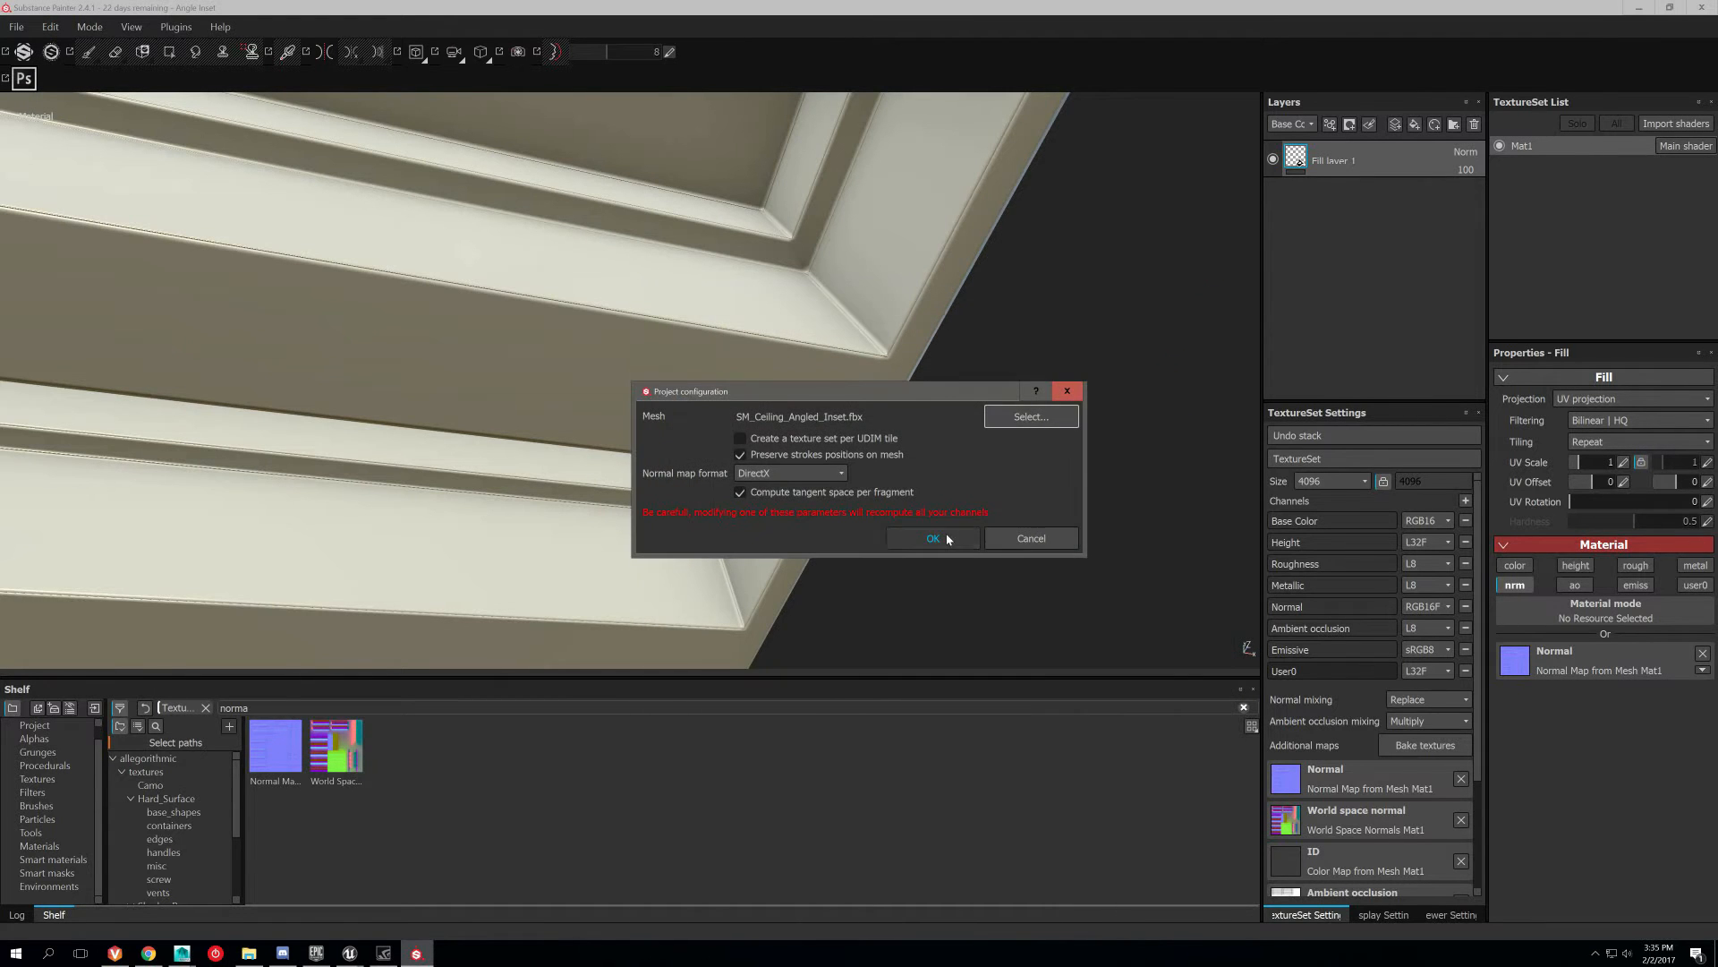
{"action": "left_click", "coordinate": [931, 539]}
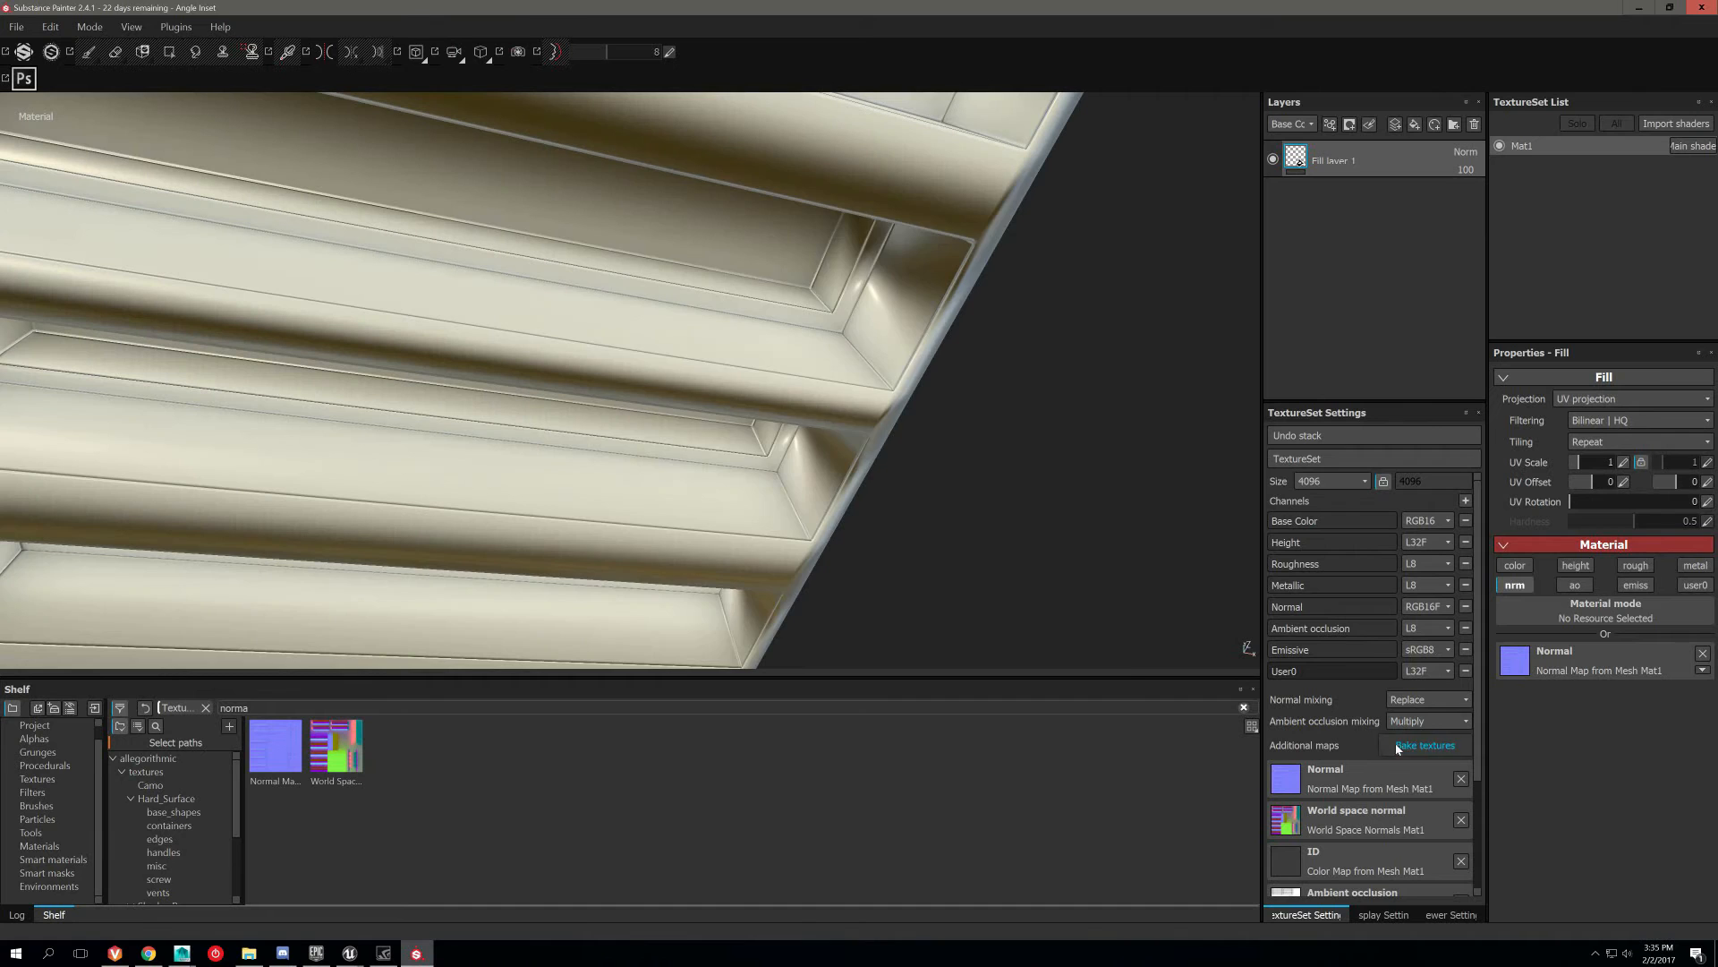
Start baking the Mat1 mesh maps from the updated inset mesh.
{"action": "left_click", "coordinate": [1425, 745]}
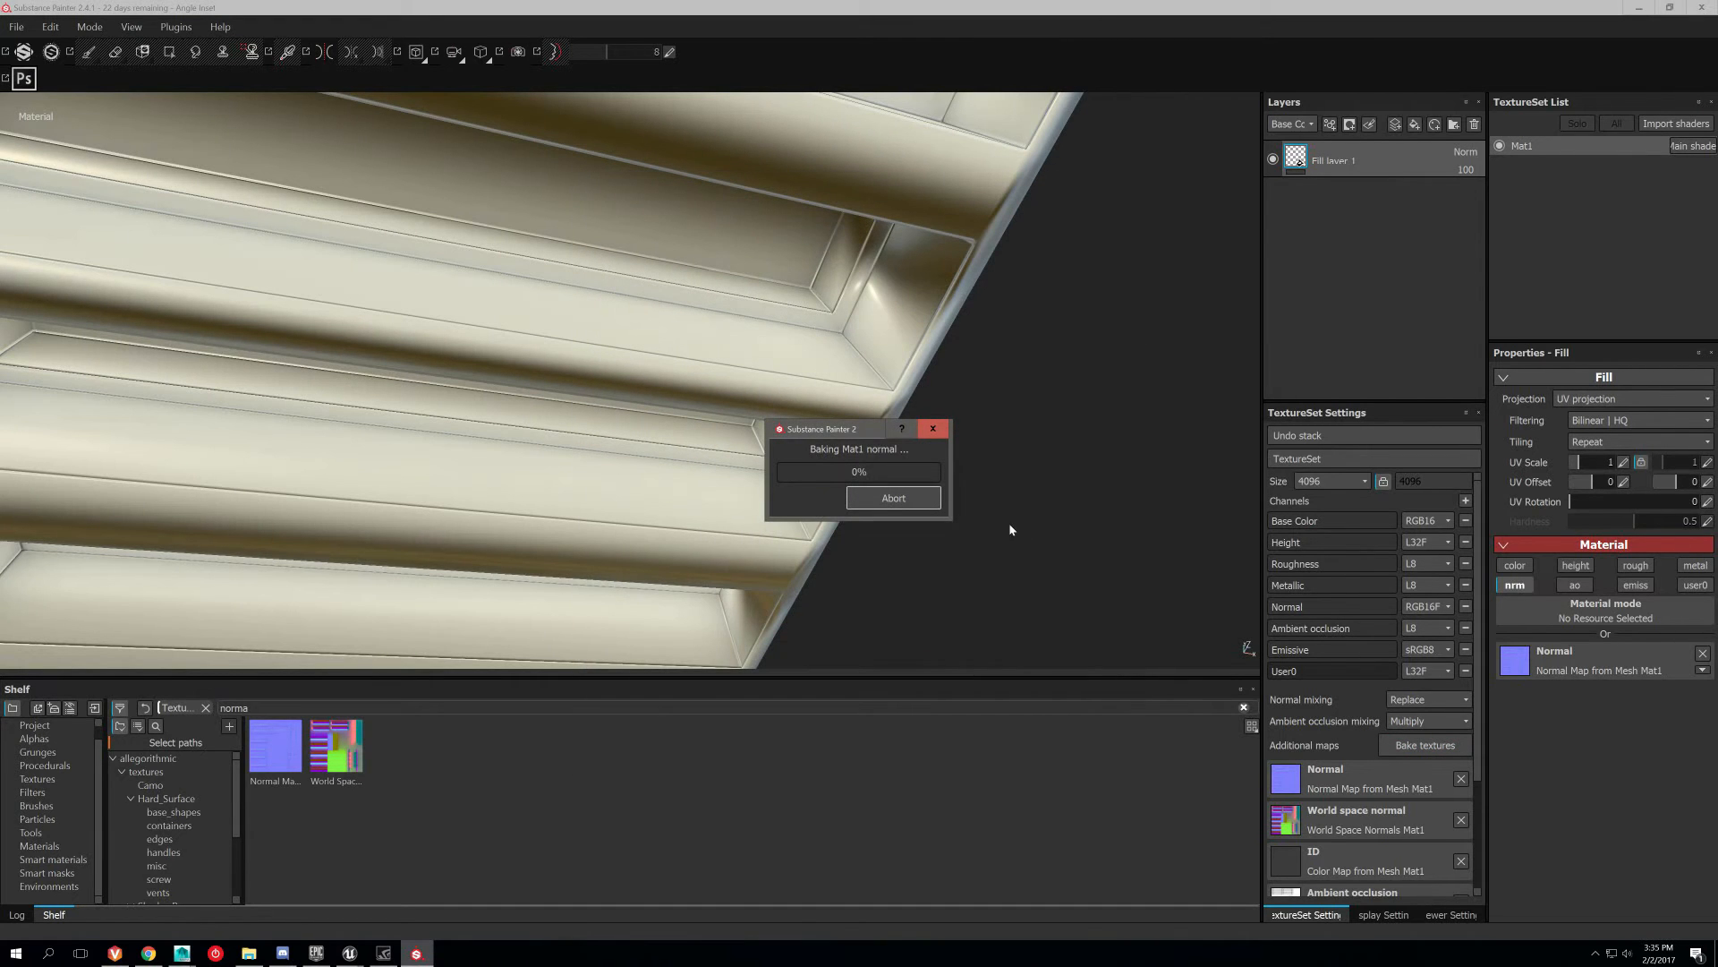
{"action": "mouse_move", "coordinate": [1027, 465]}
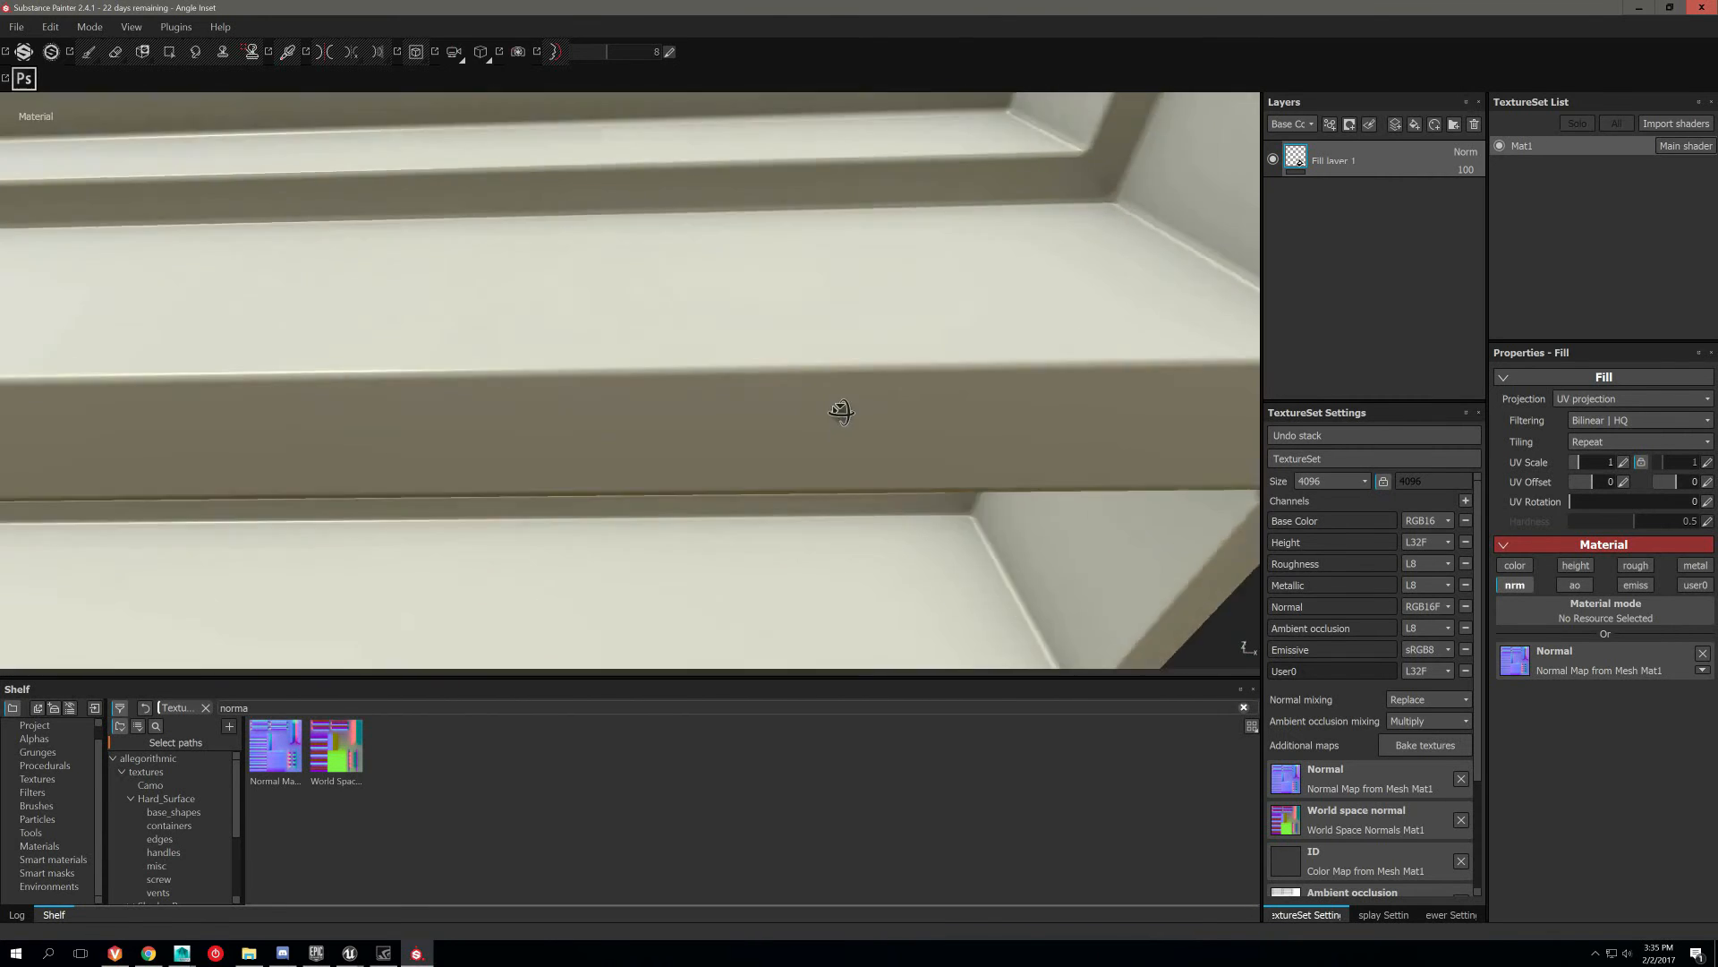
{"action": "left_click_drag", "start_coordinate": [841, 414], "coordinate": [769, 425]}
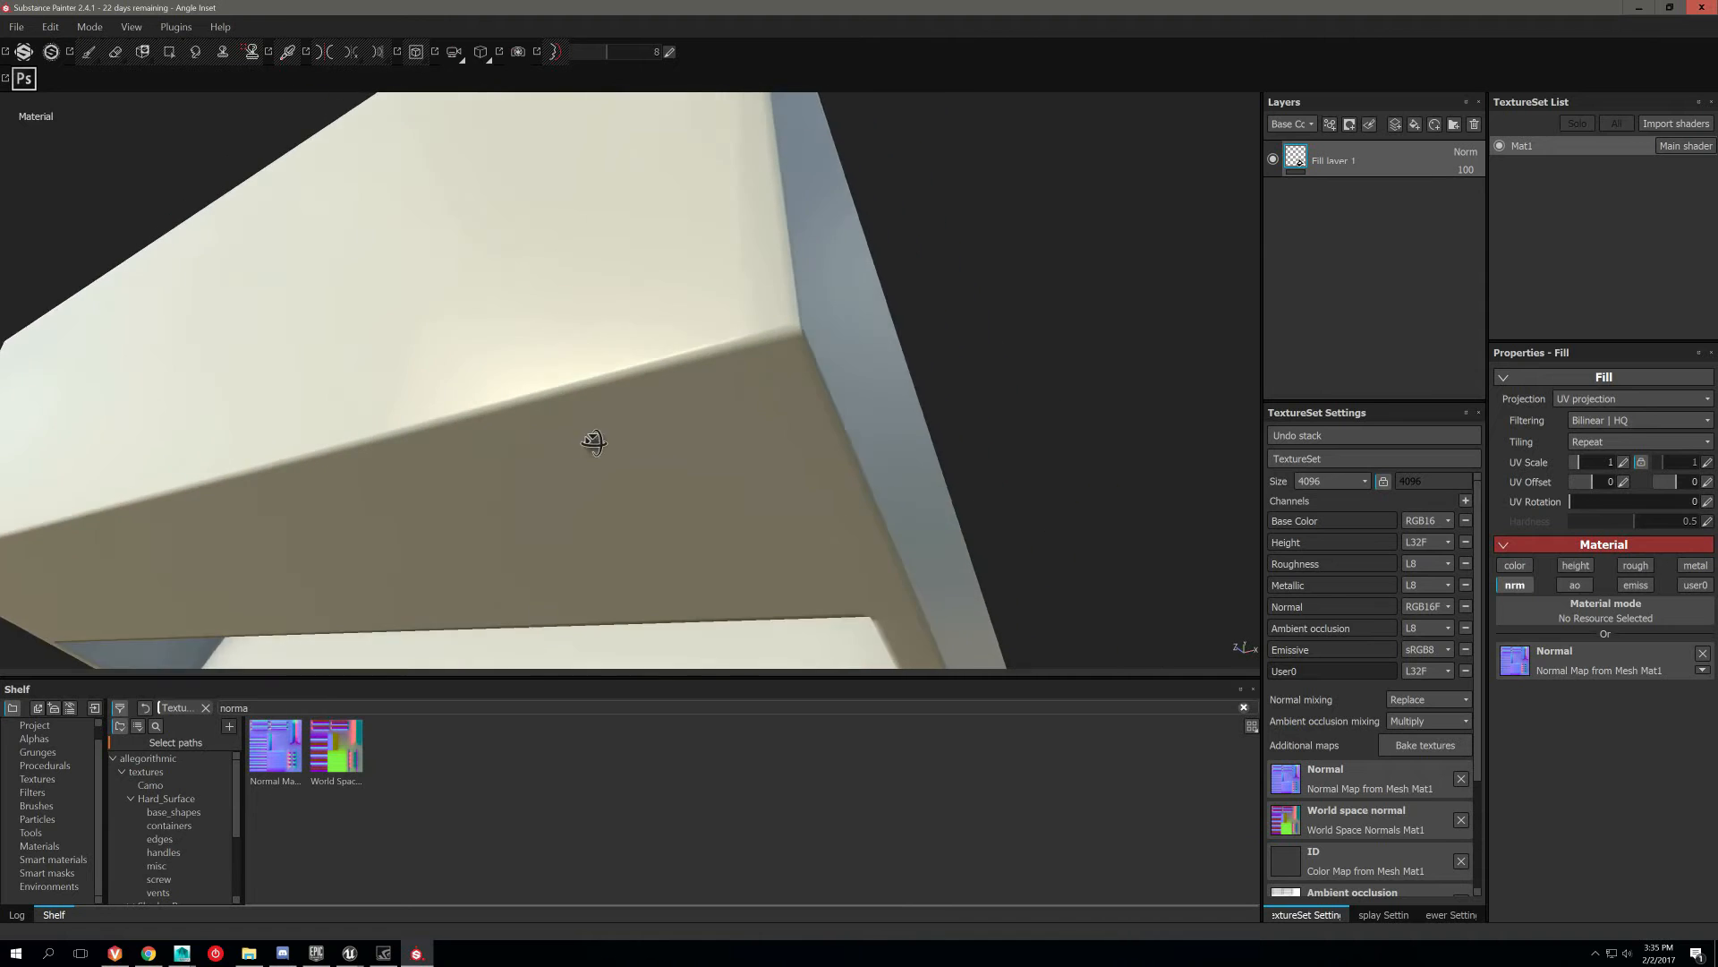
{"action": "left_click_drag", "start_coordinate": [592, 442], "coordinate": [730, 329]}
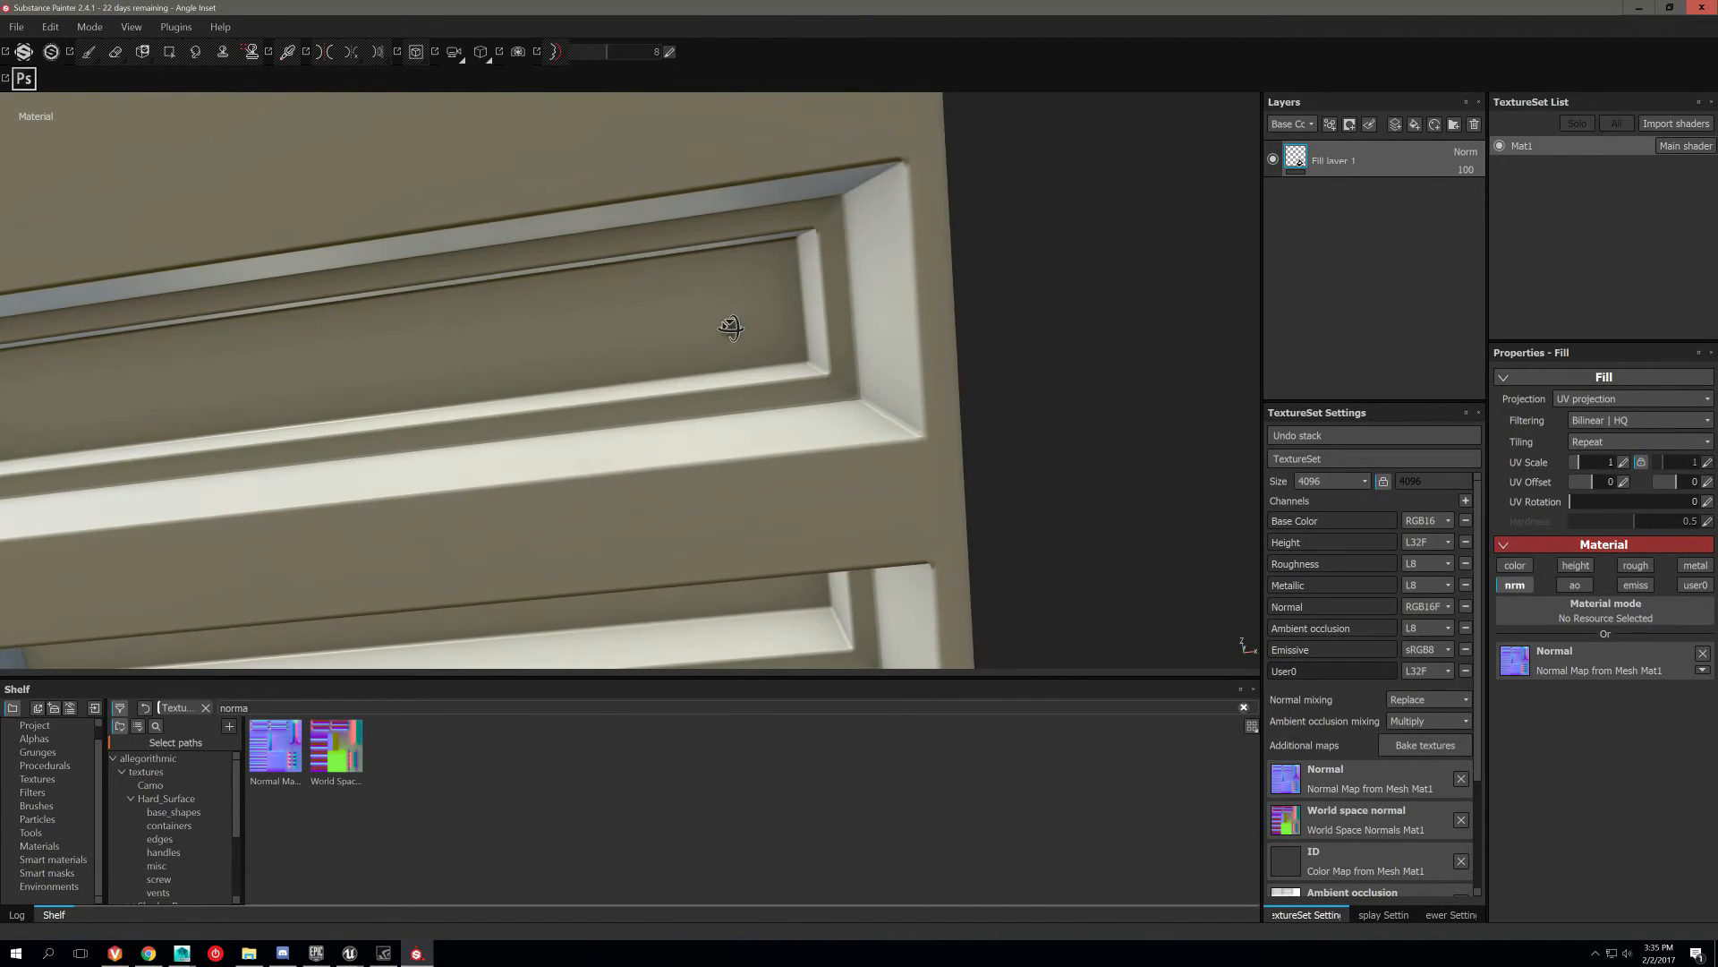
{"action": "left_click_drag", "start_coordinate": [731, 326], "coordinate": [750, 419]}
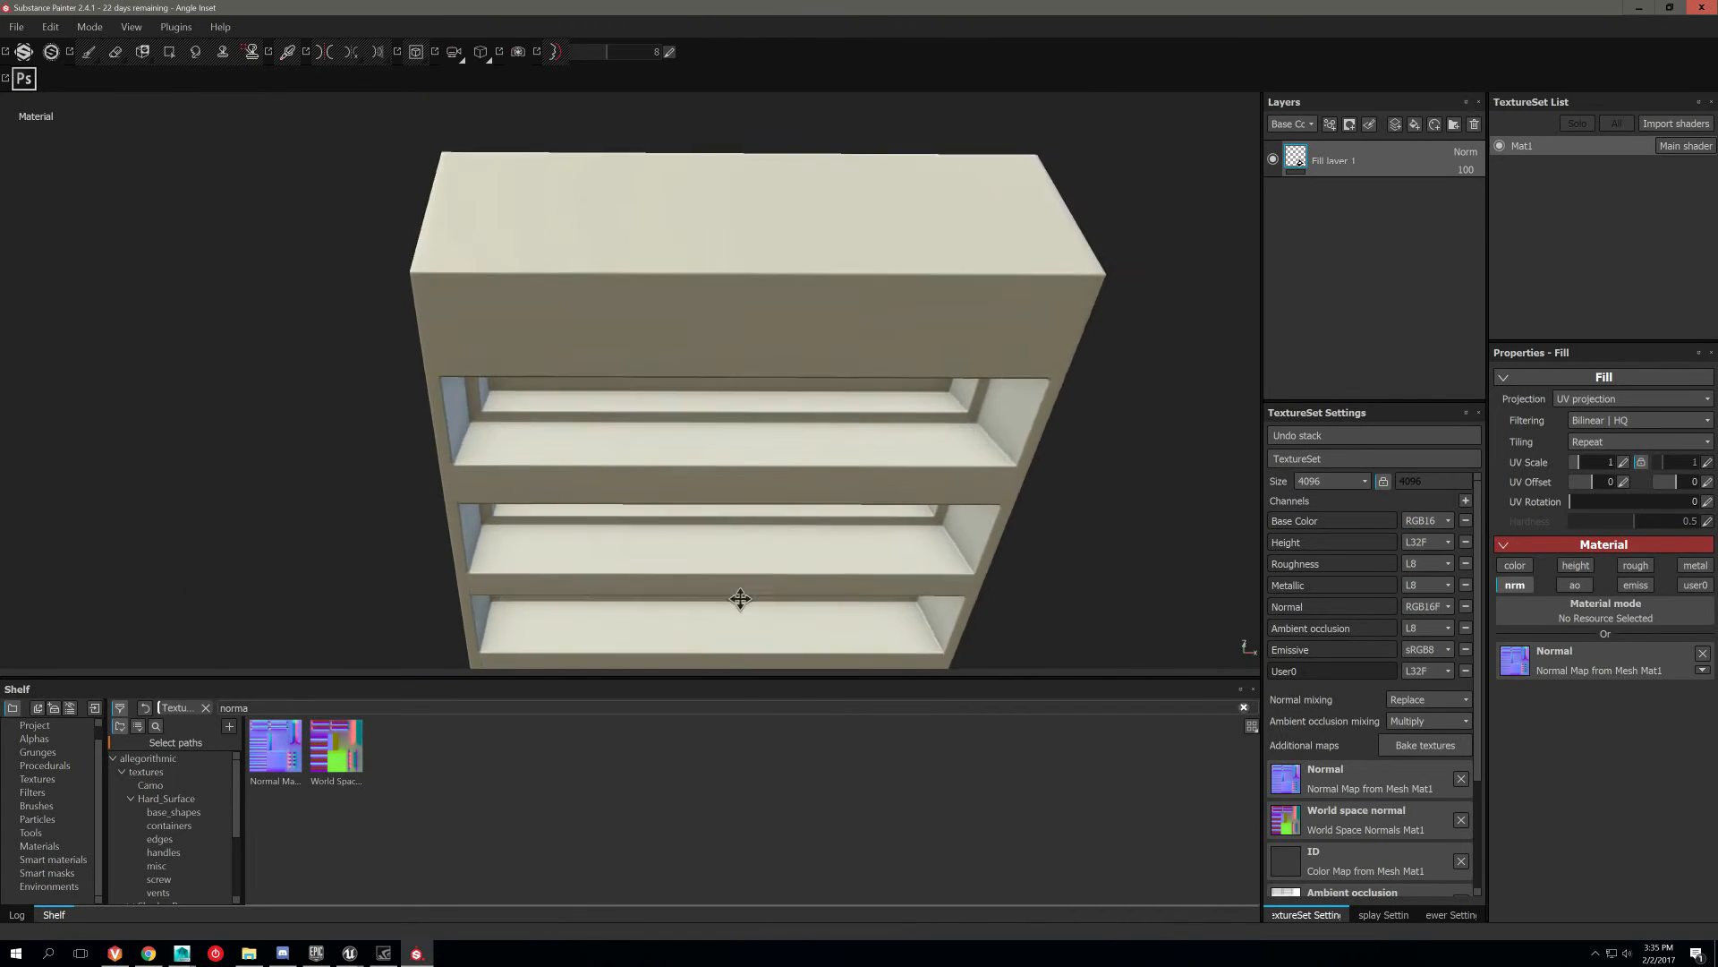
{"action": "left_click_drag", "start_coordinate": [739, 597], "coordinate": [762, 459]}
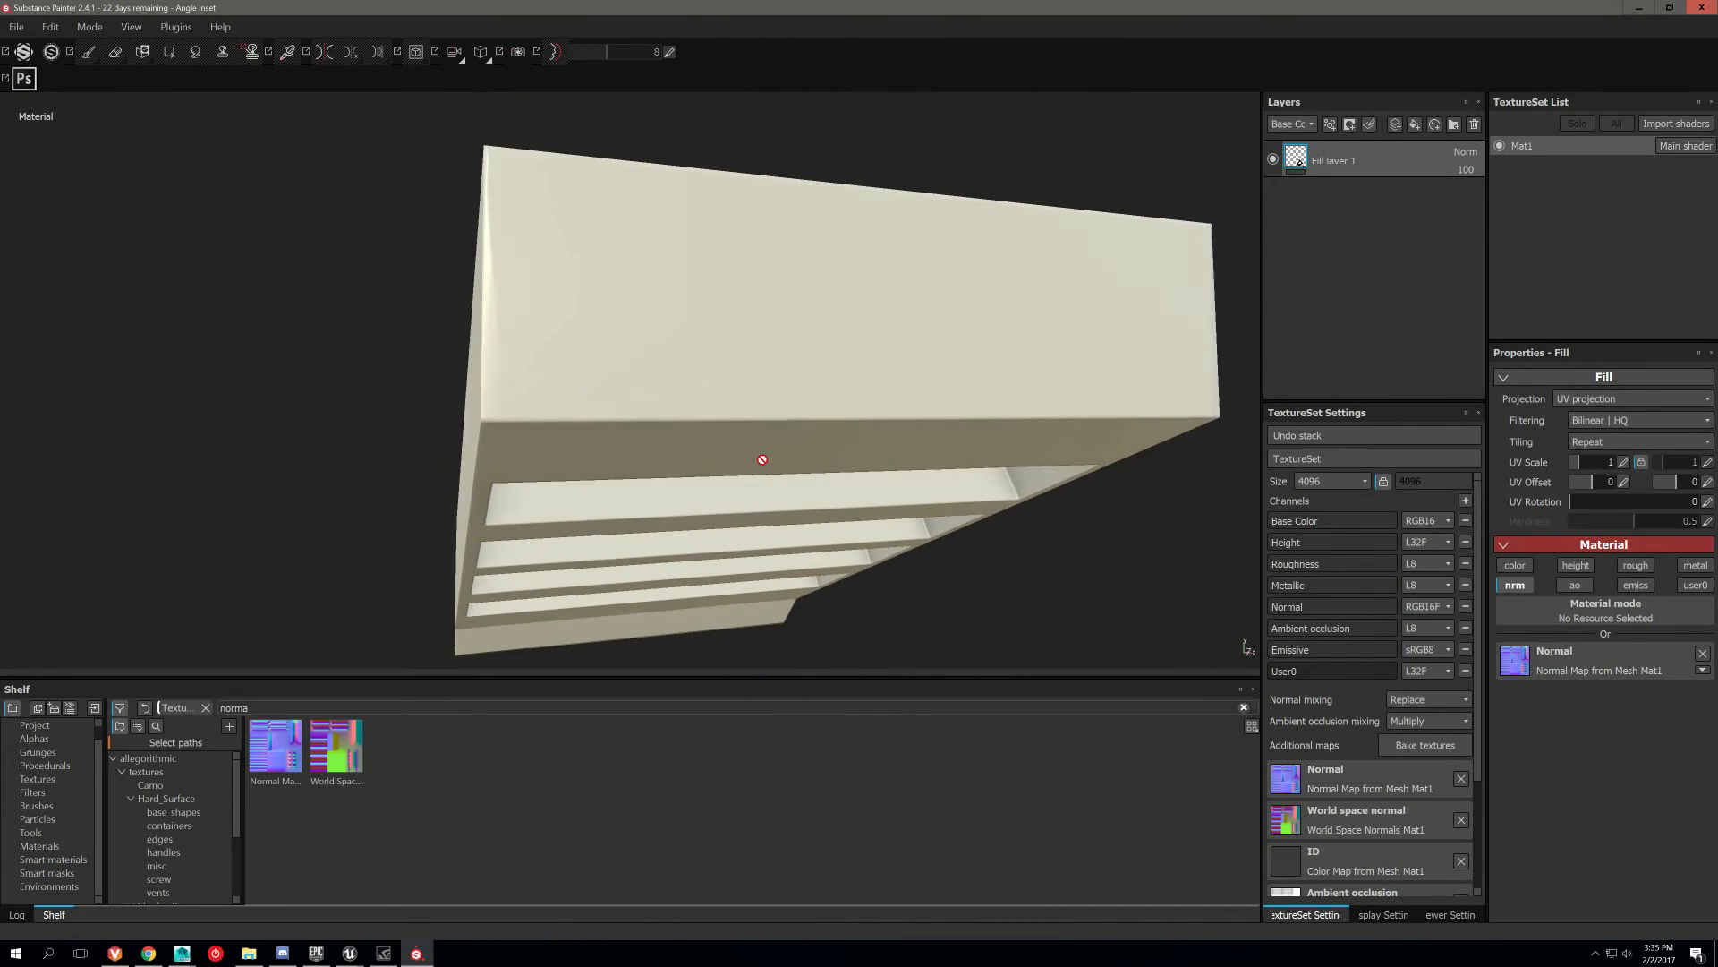
{"action": "left_click_drag", "start_coordinate": [763, 458], "coordinate": [683, 394]}
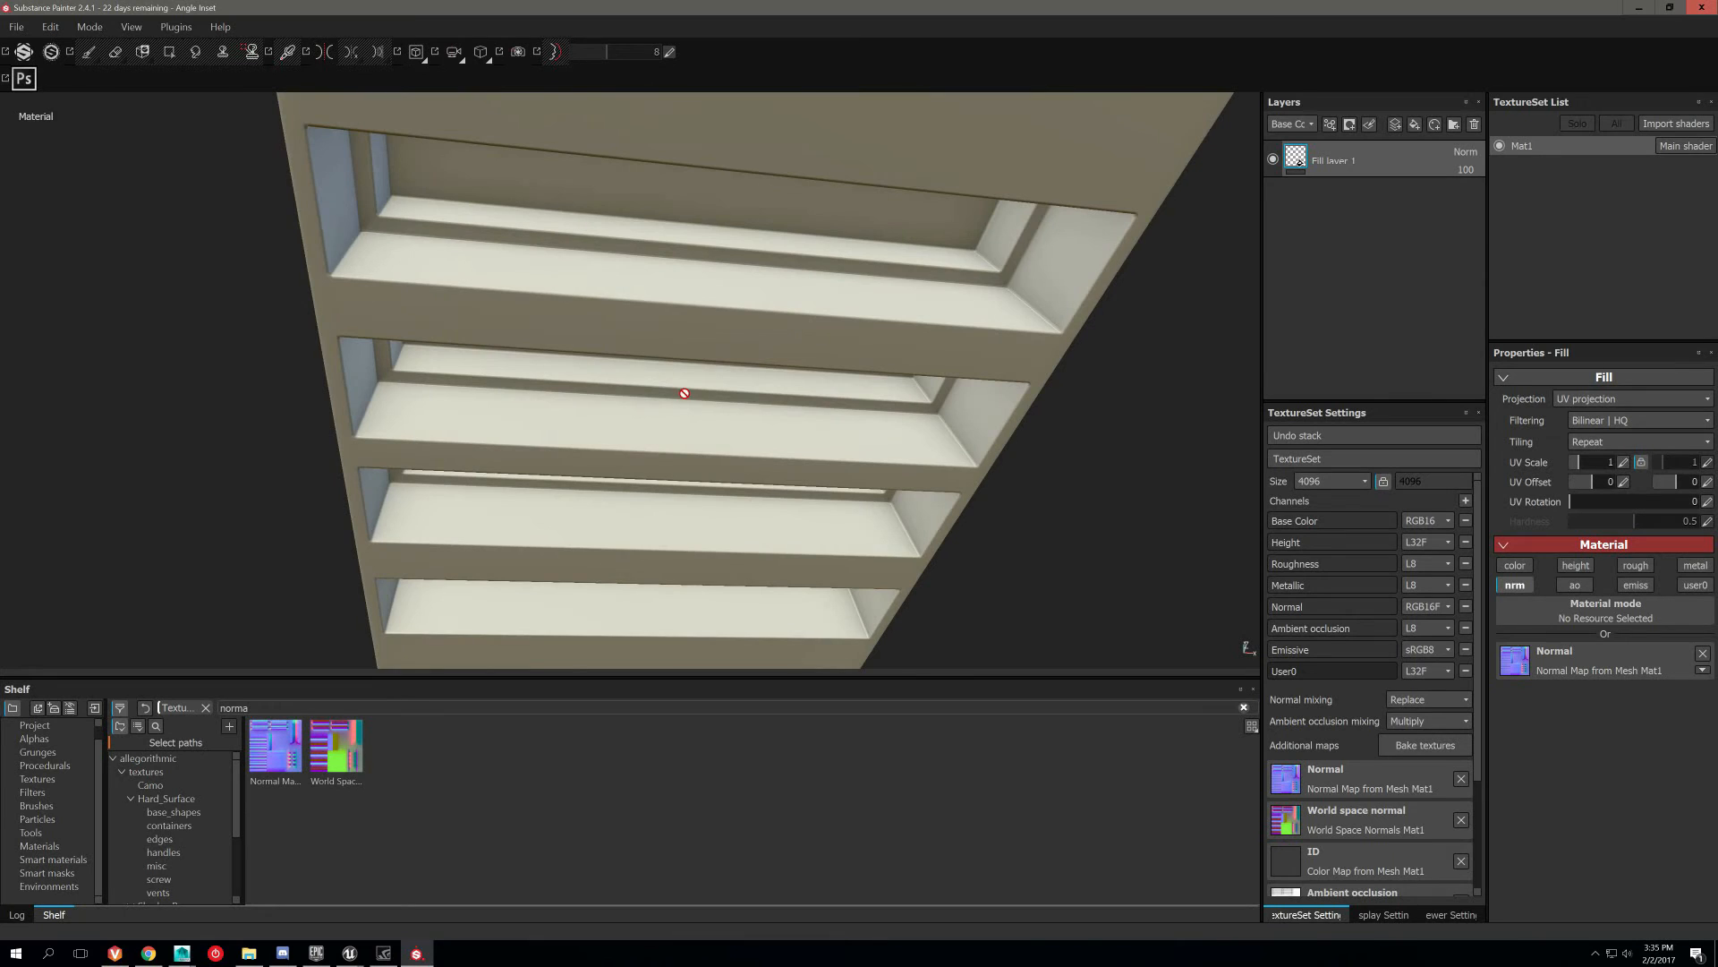
{"action": "left_click_drag", "start_coordinate": [684, 394], "coordinate": [714, 406]}
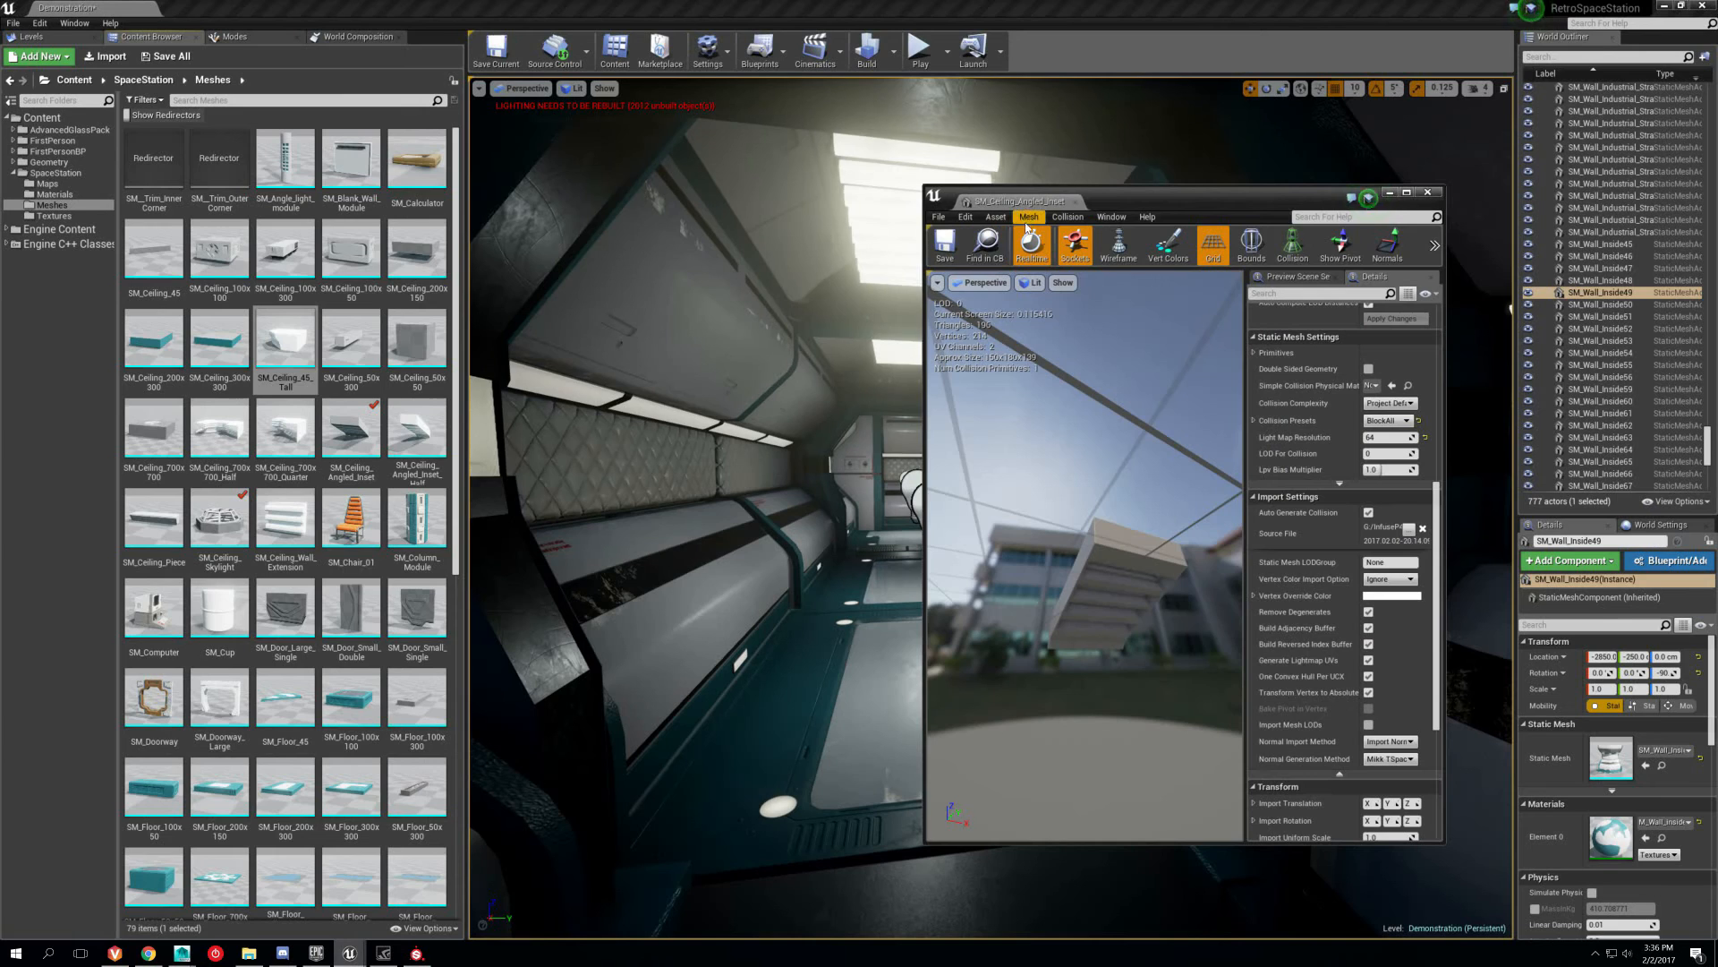
Maximize the SM_Ceiling_Angled_Inset Static Mesh Editor window.
{"action": "left_click", "coordinate": [1407, 193]}
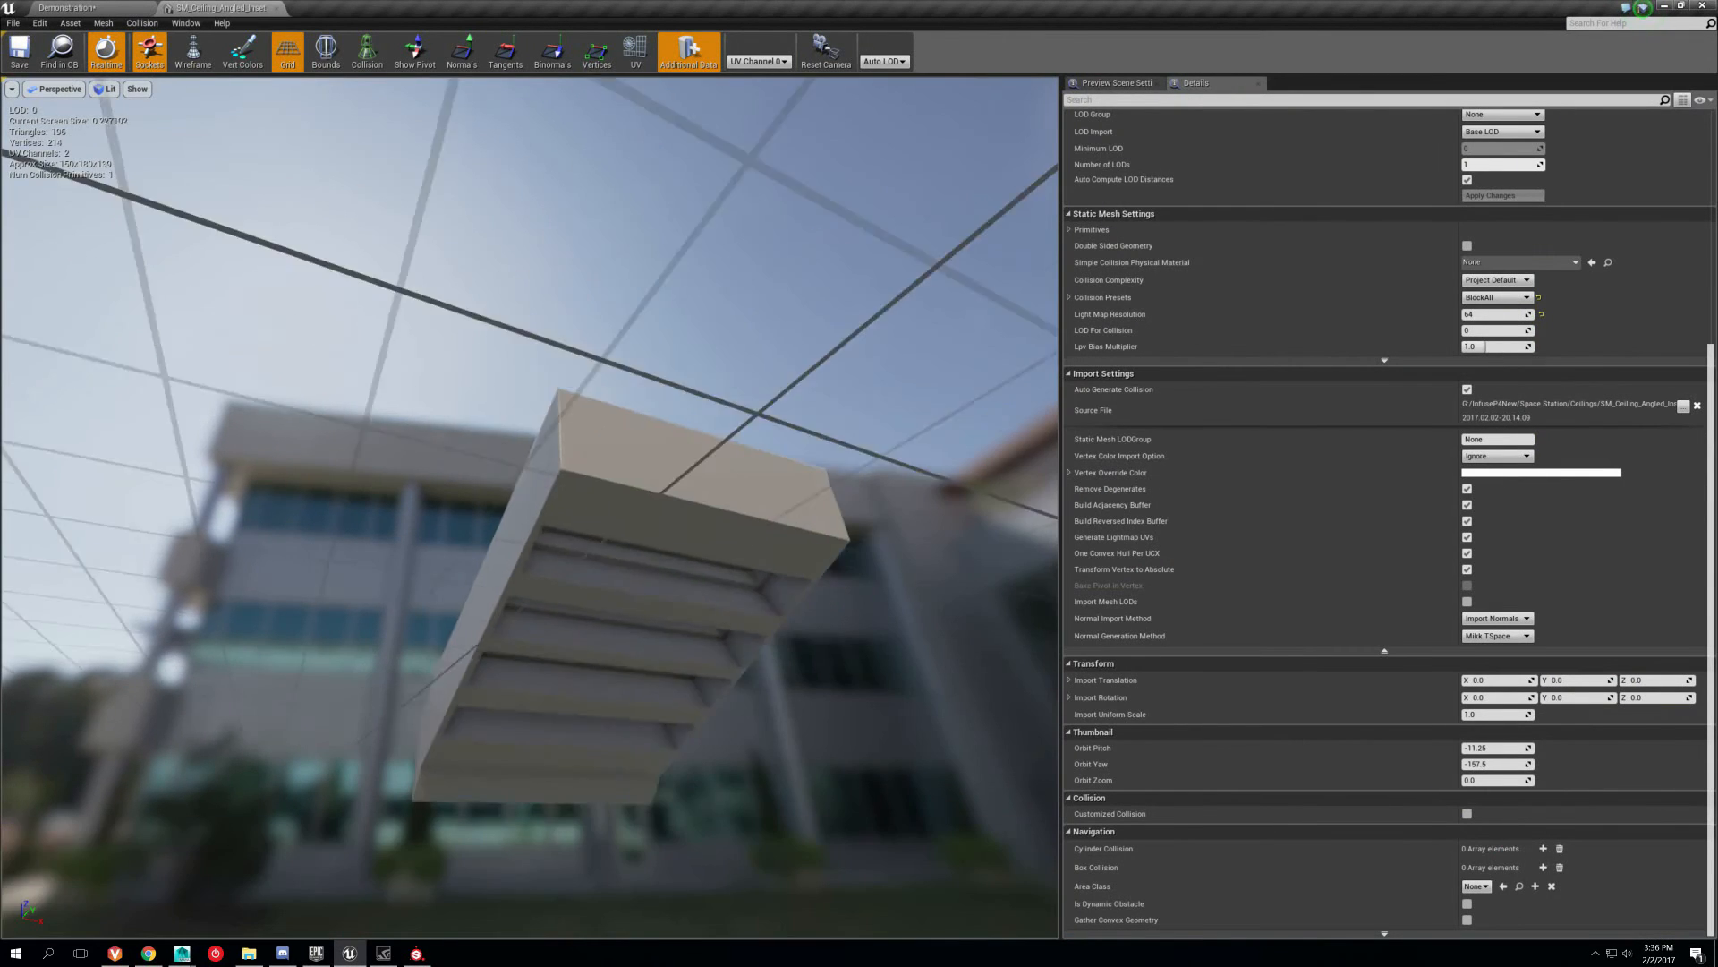